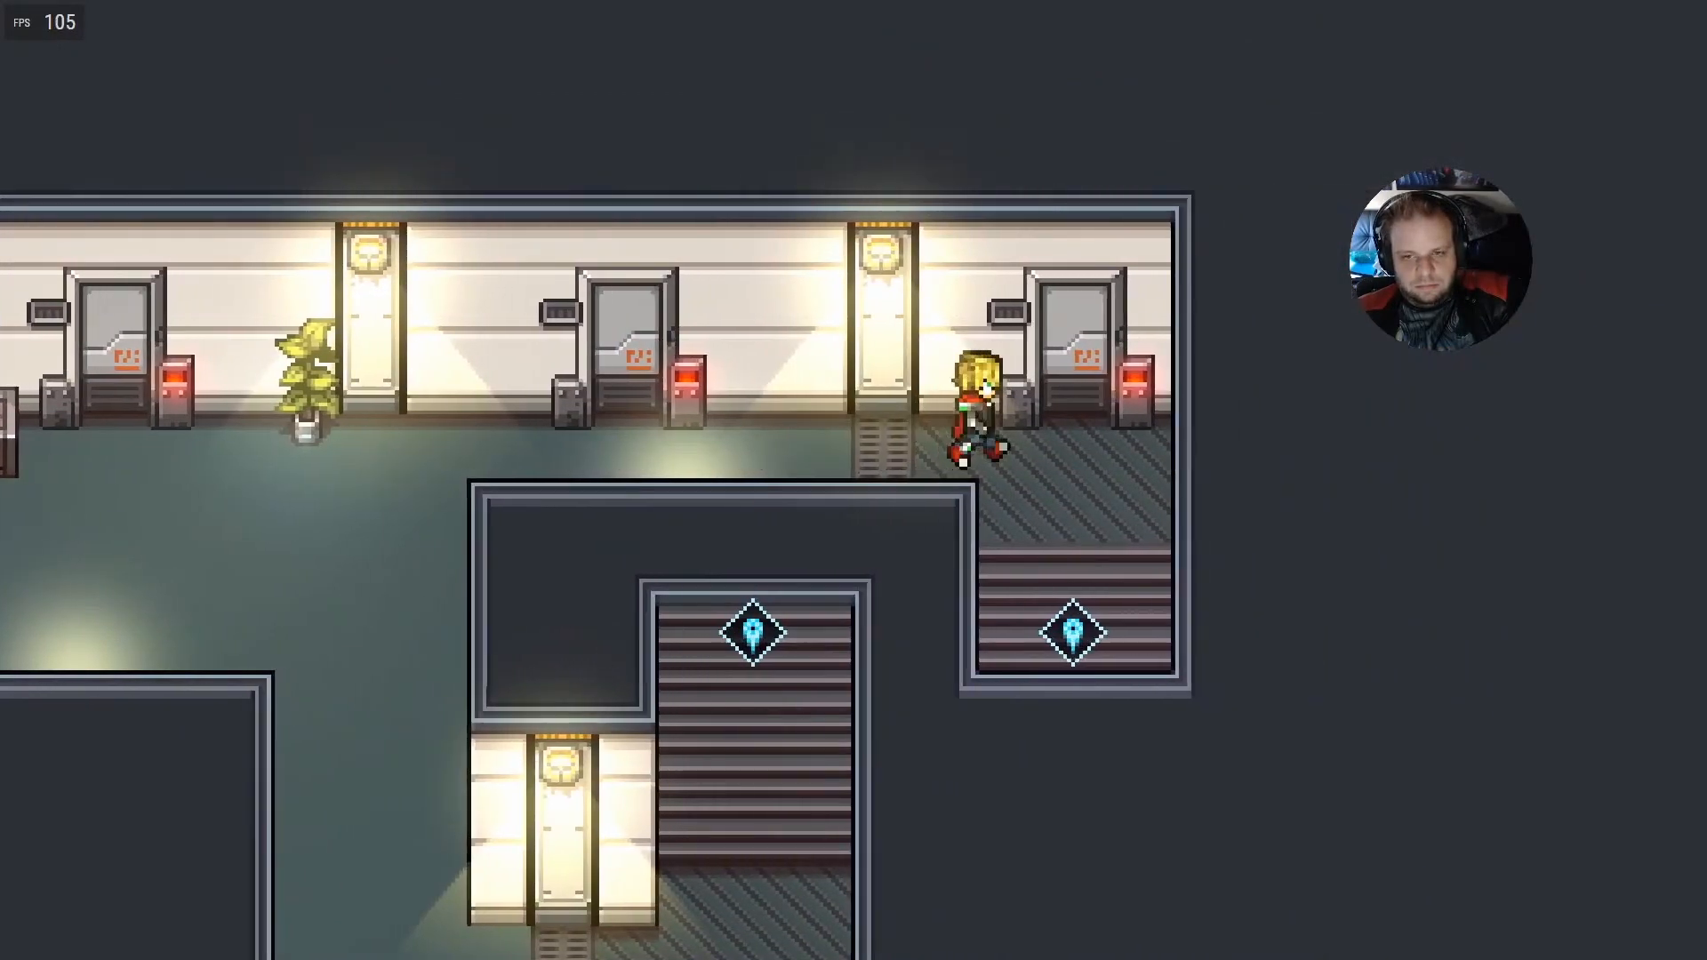
Walk the hero through the office, talk with the colleague, and reach the hall stairs
{"action": "key", "text": "down"}
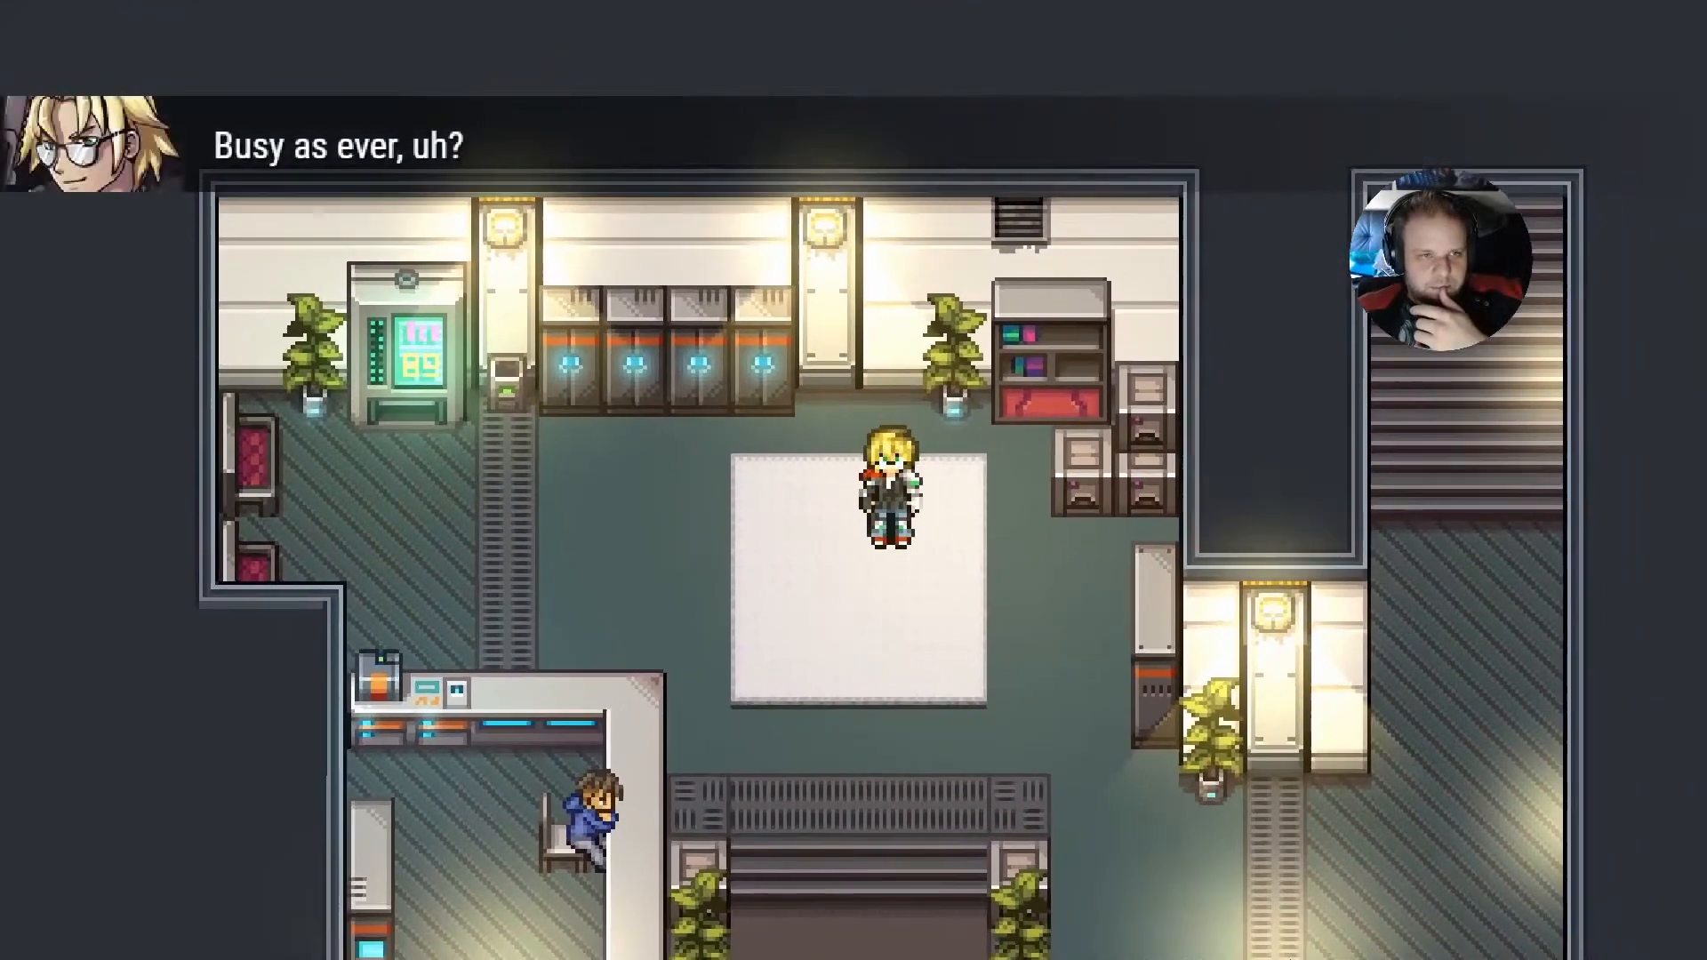
{"action": "key", "text": "down"}
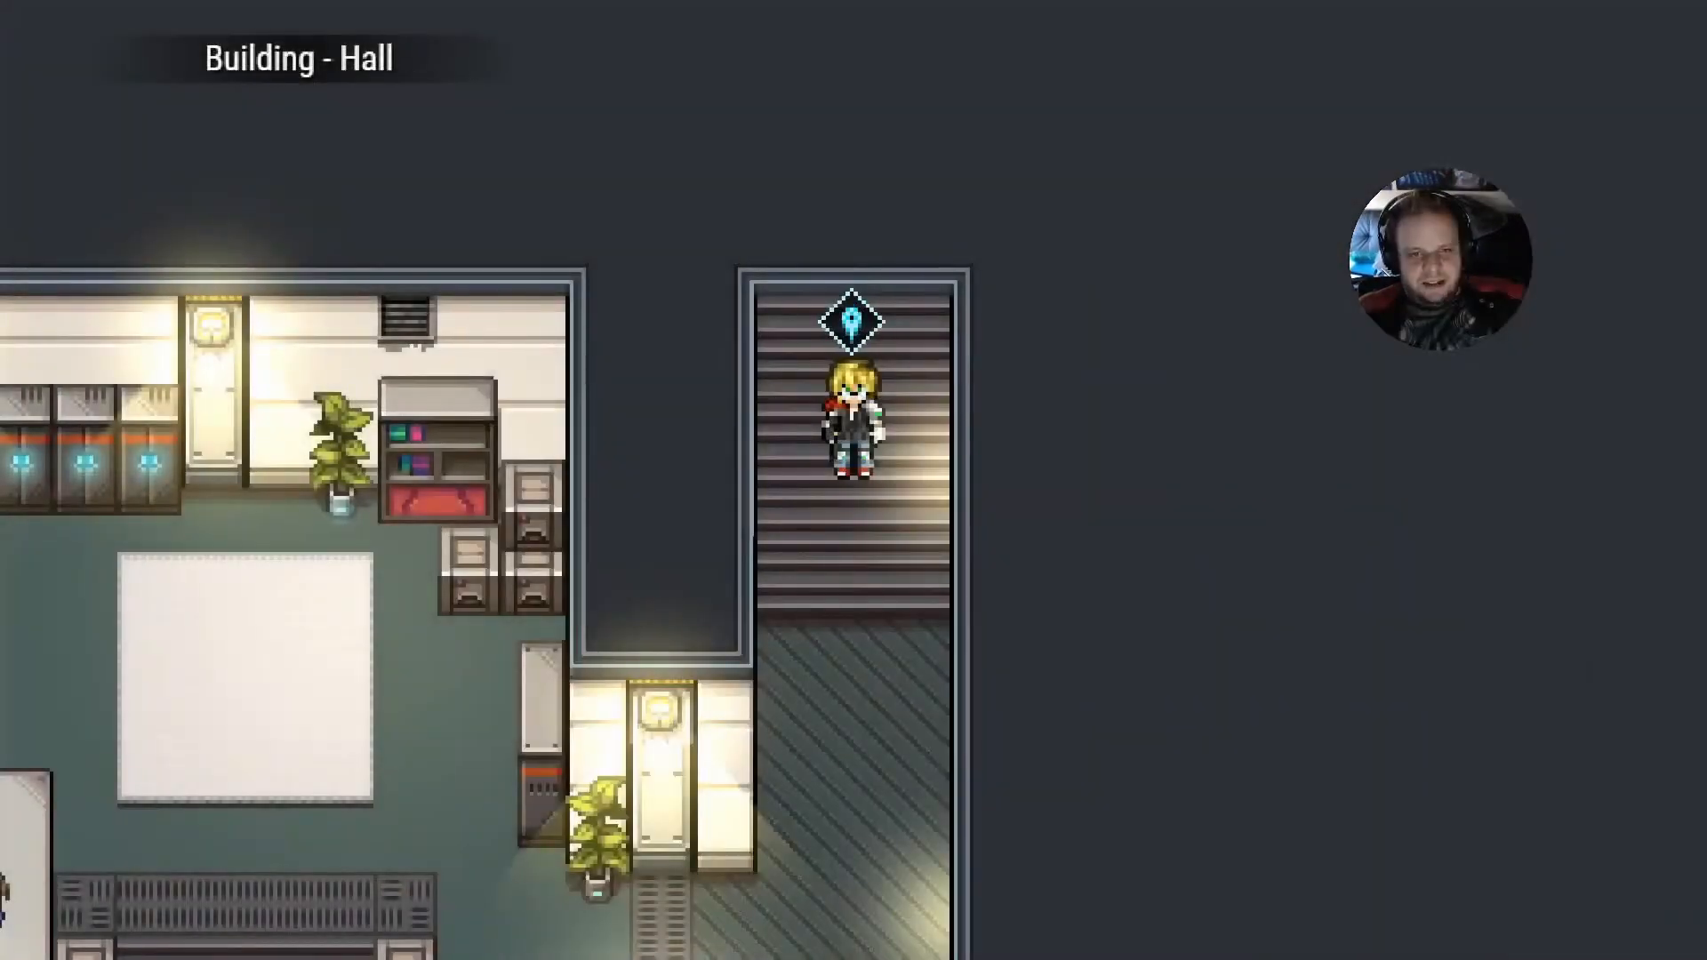
Walk the hero to the shop and bring up the Sell list of healing items
{"action": "key", "text": "down"}
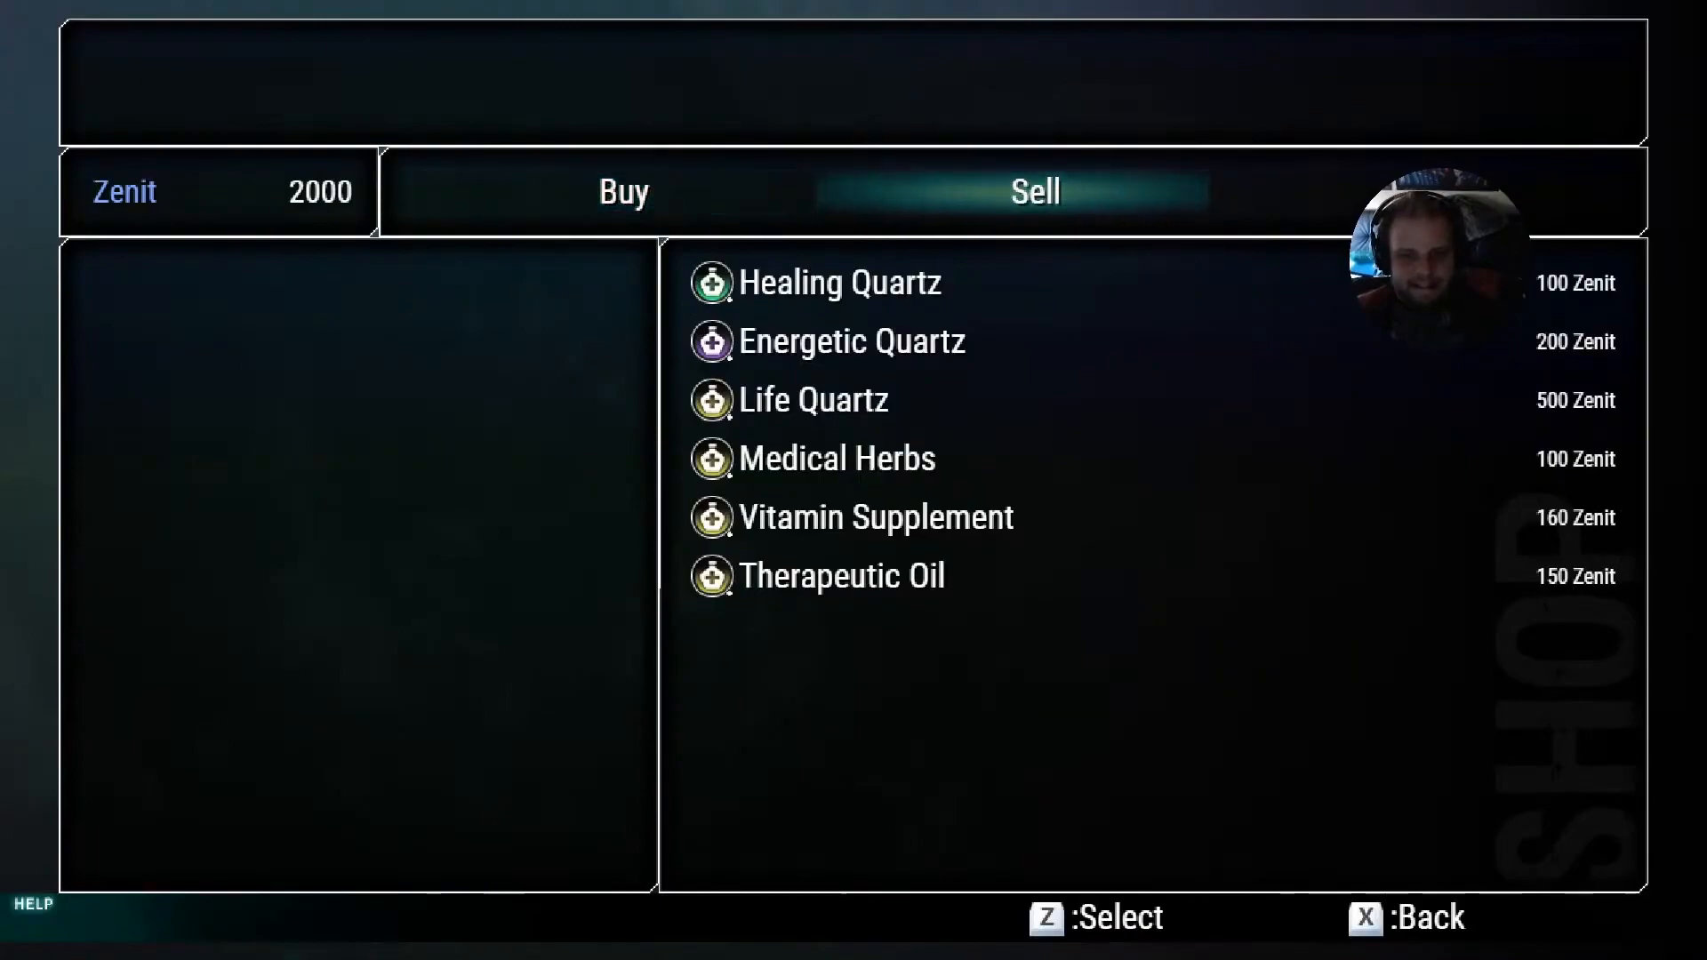
{"action": "left_click", "coordinate": [622, 190]}
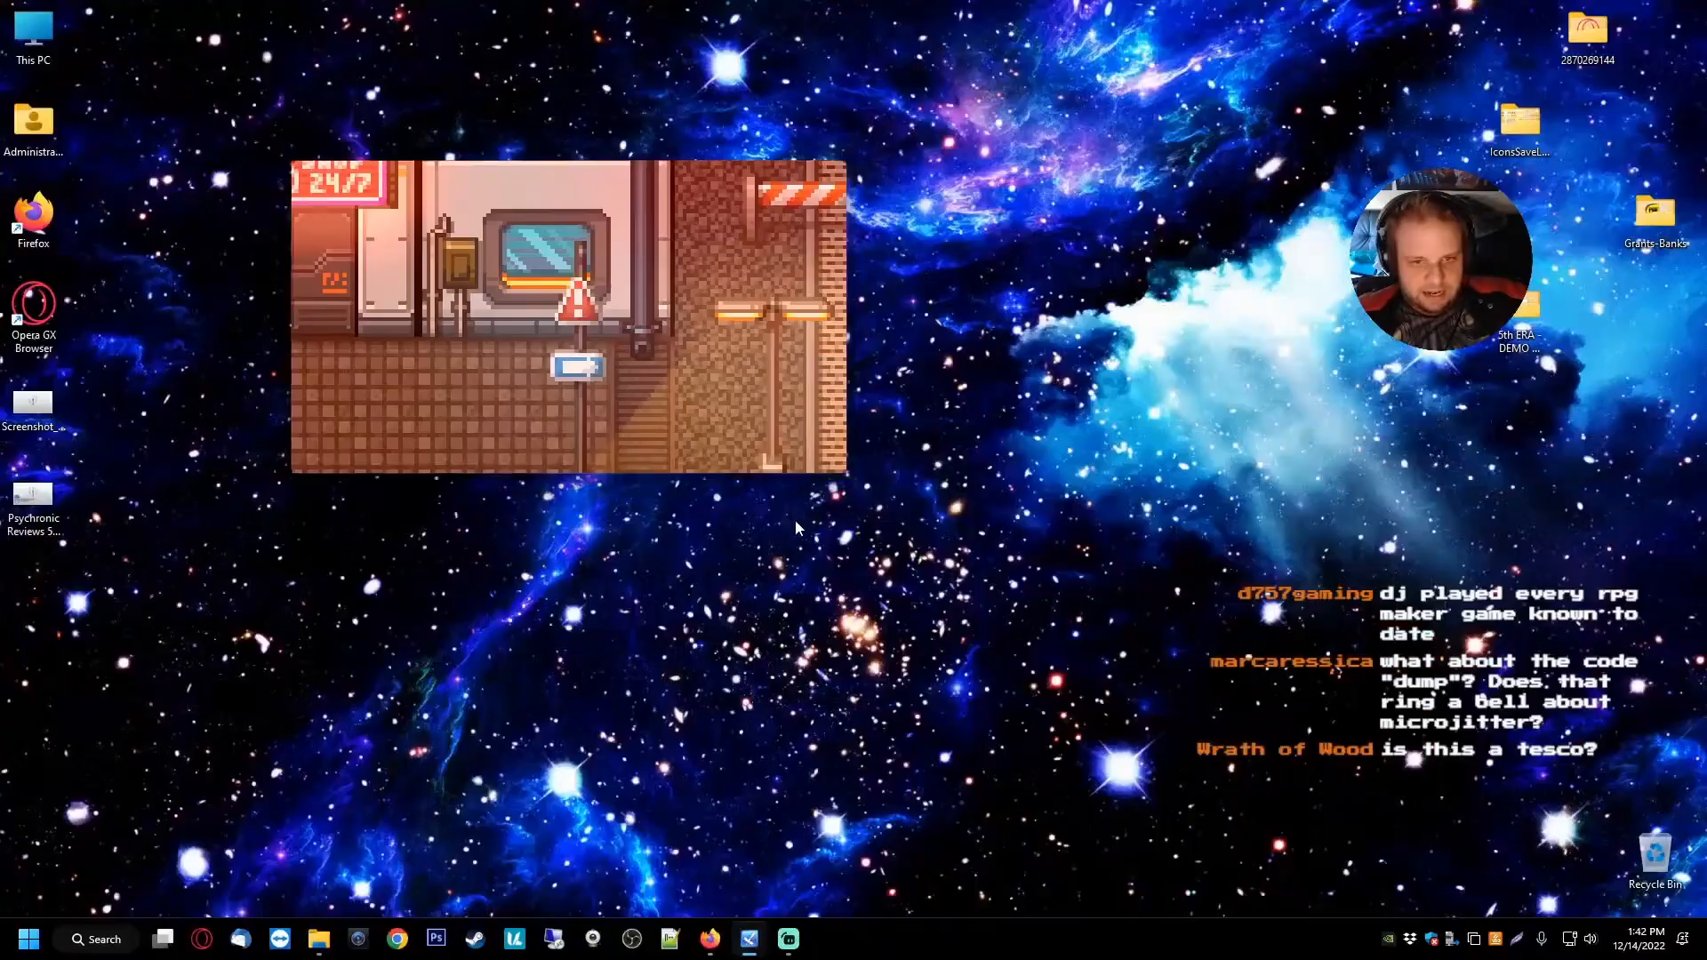
End the running nwjs game process through Task Manager
{"action": "right_click", "coordinate": [29, 938]}
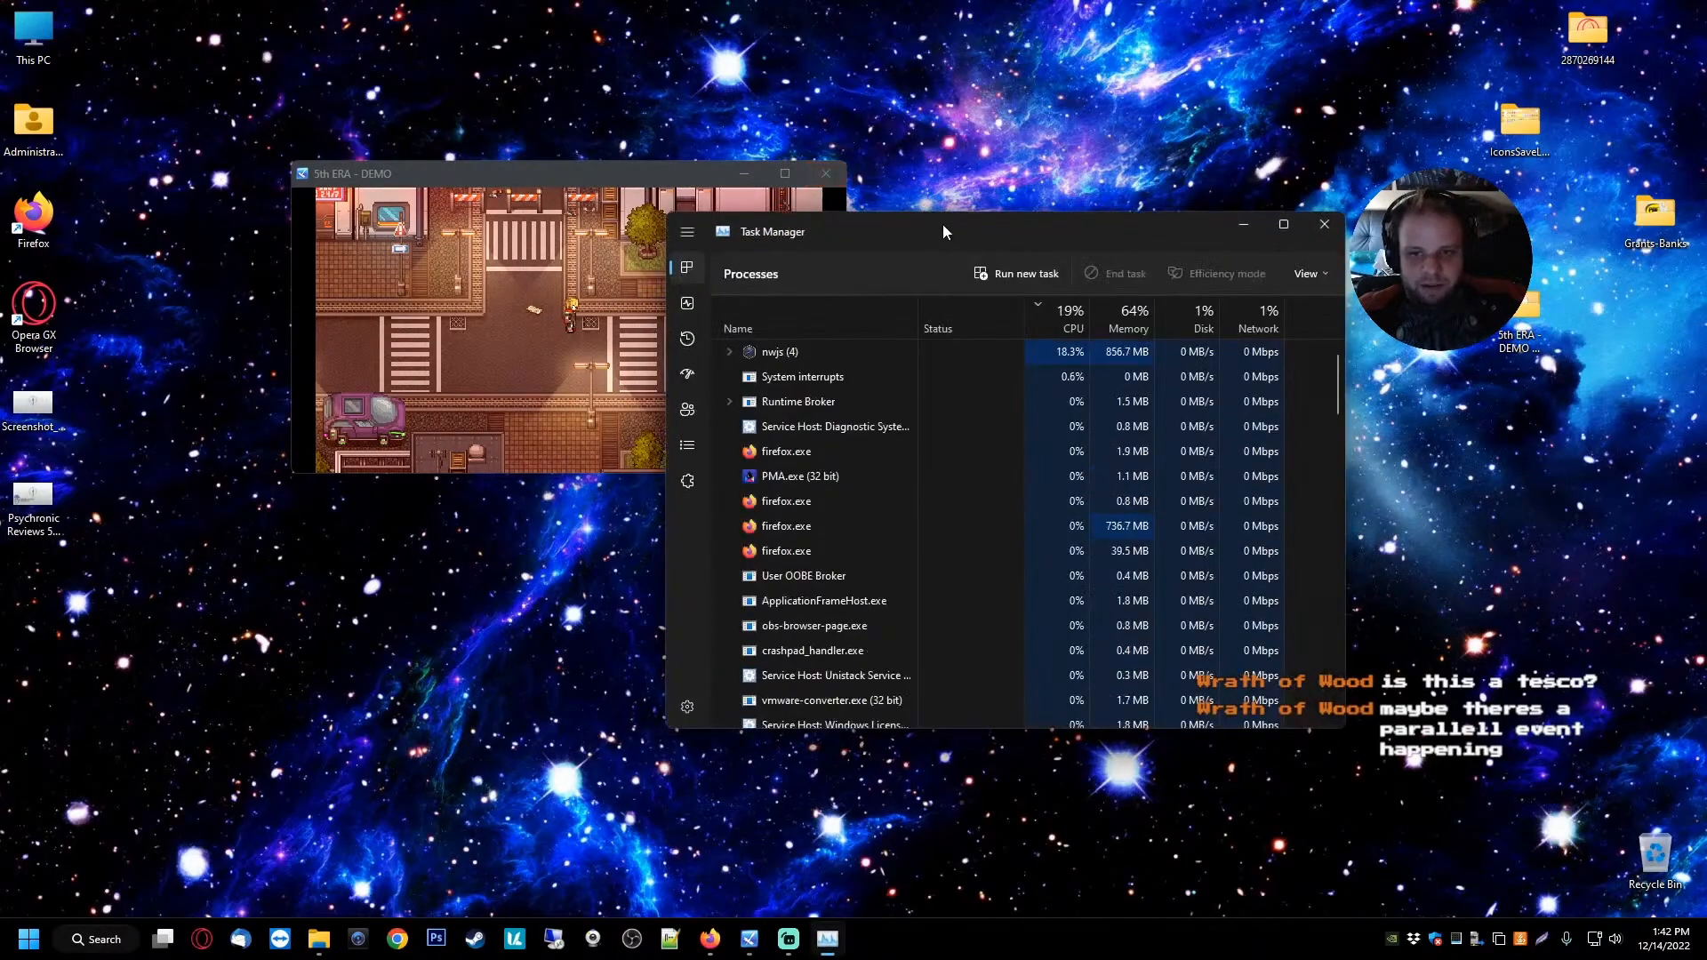
{"action": "left_click", "coordinate": [1324, 224]}
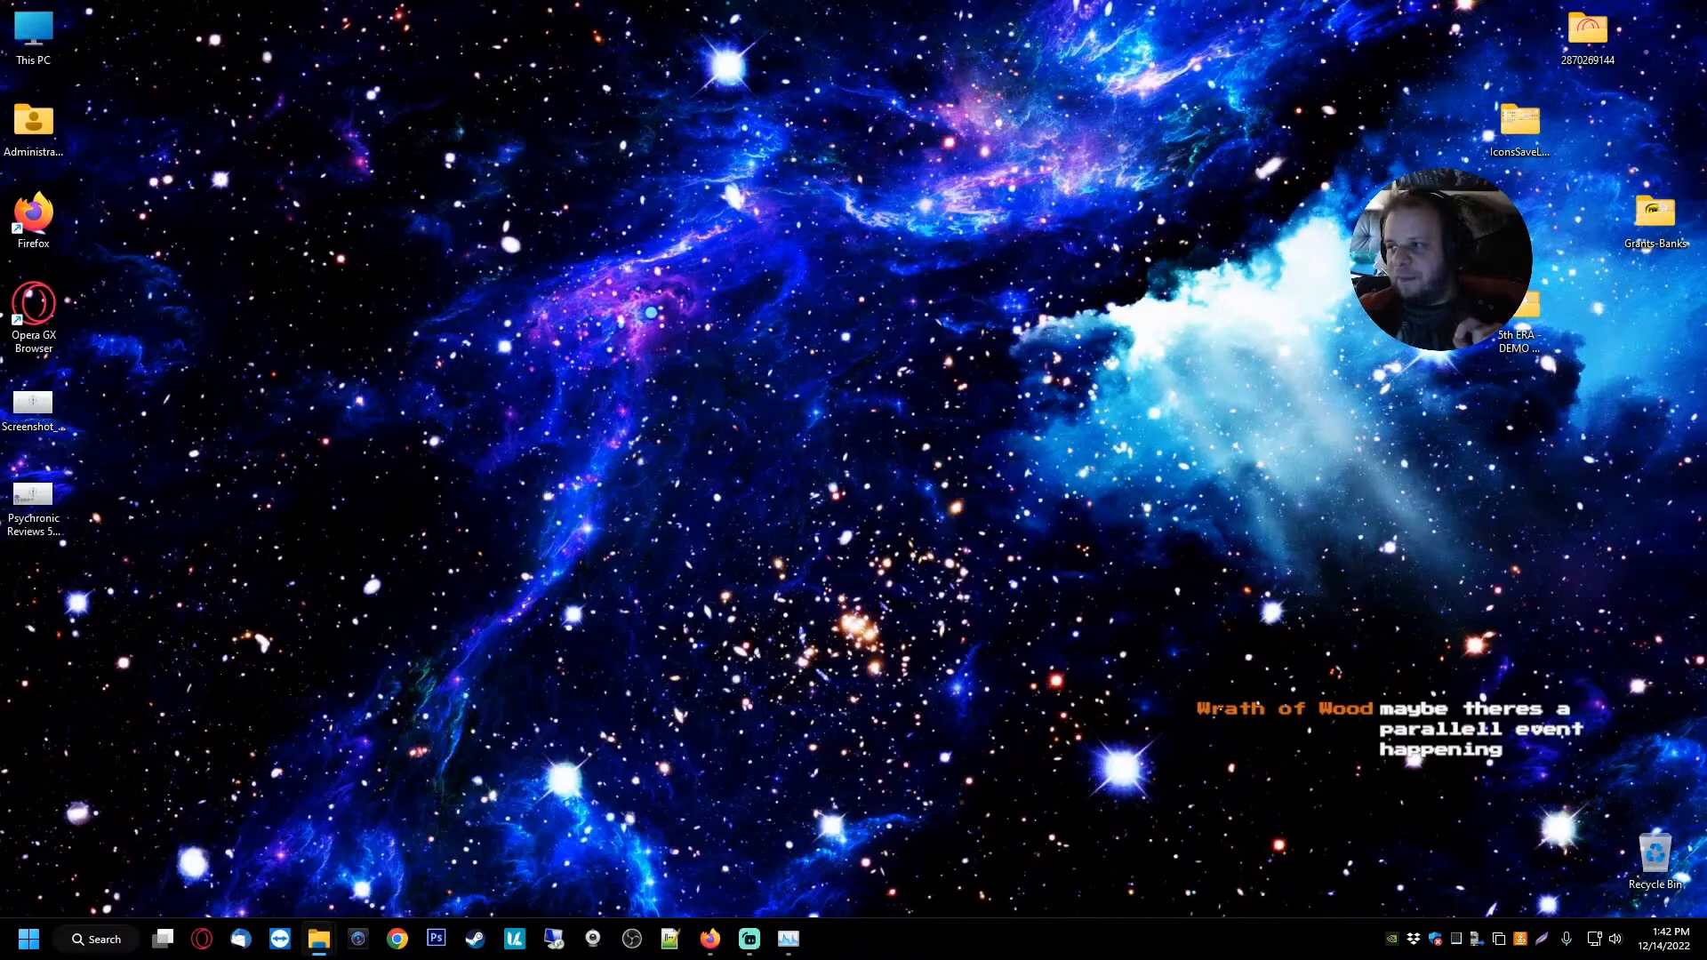
Open the 5th ERA - DEMO Dec2022 folder and relaunch Game.exe
{"action": "double_click", "coordinate": [1517, 316]}
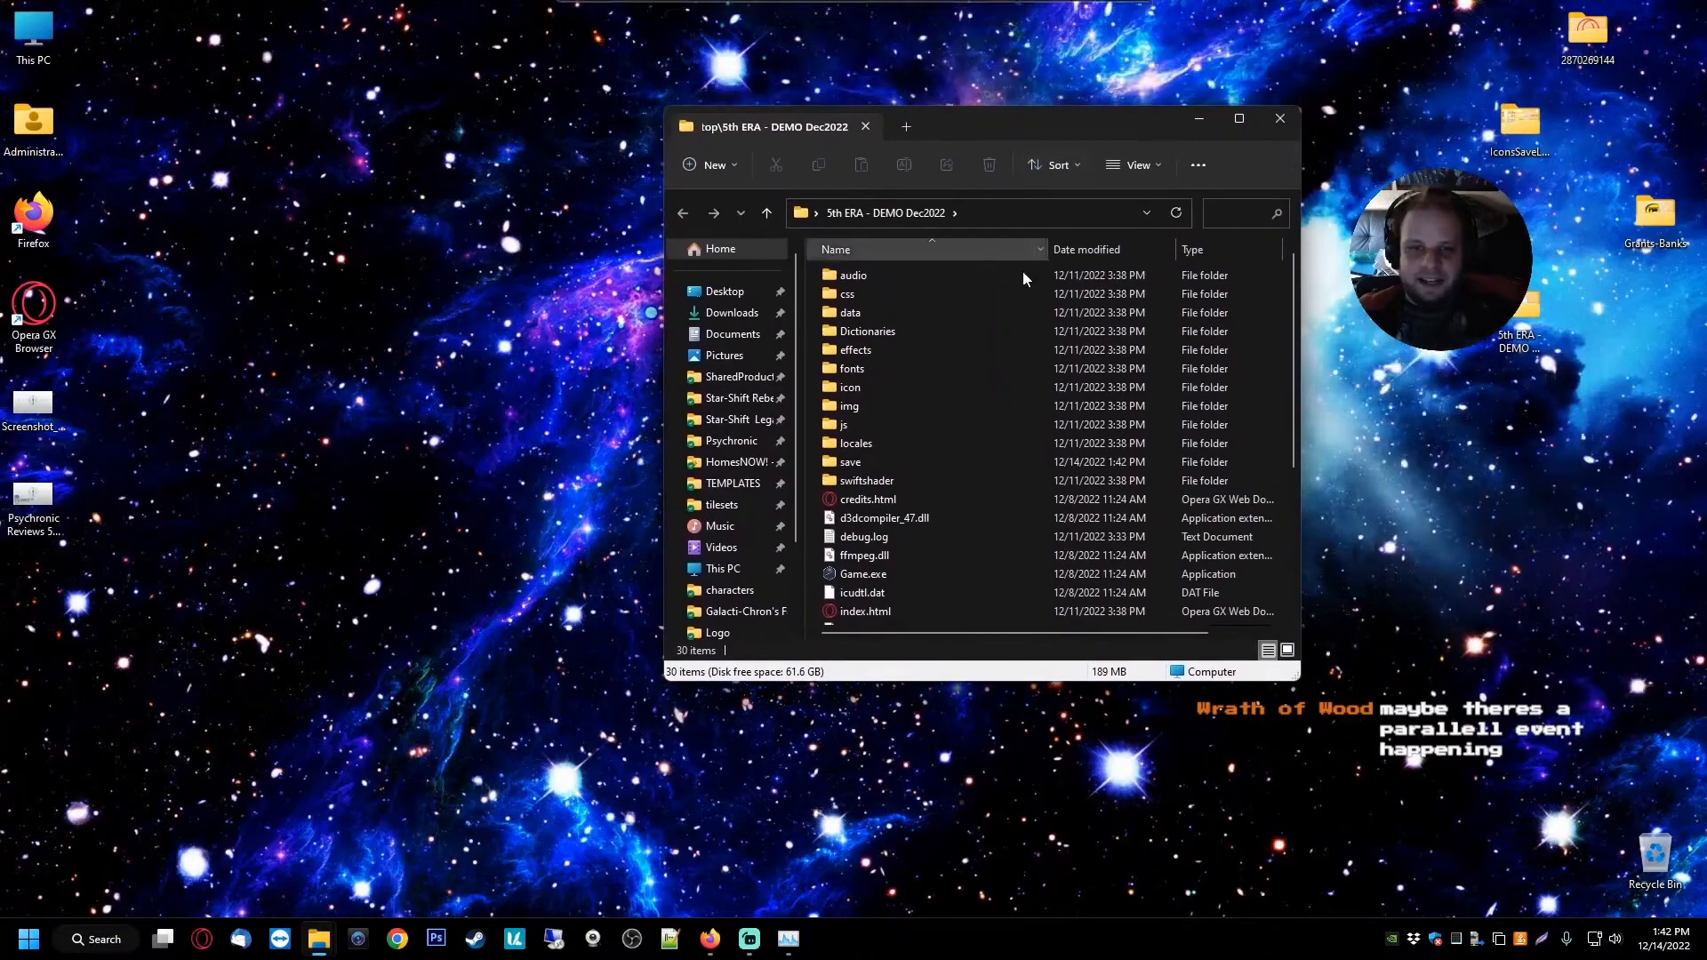
{"action": "left_click", "coordinate": [864, 371]}
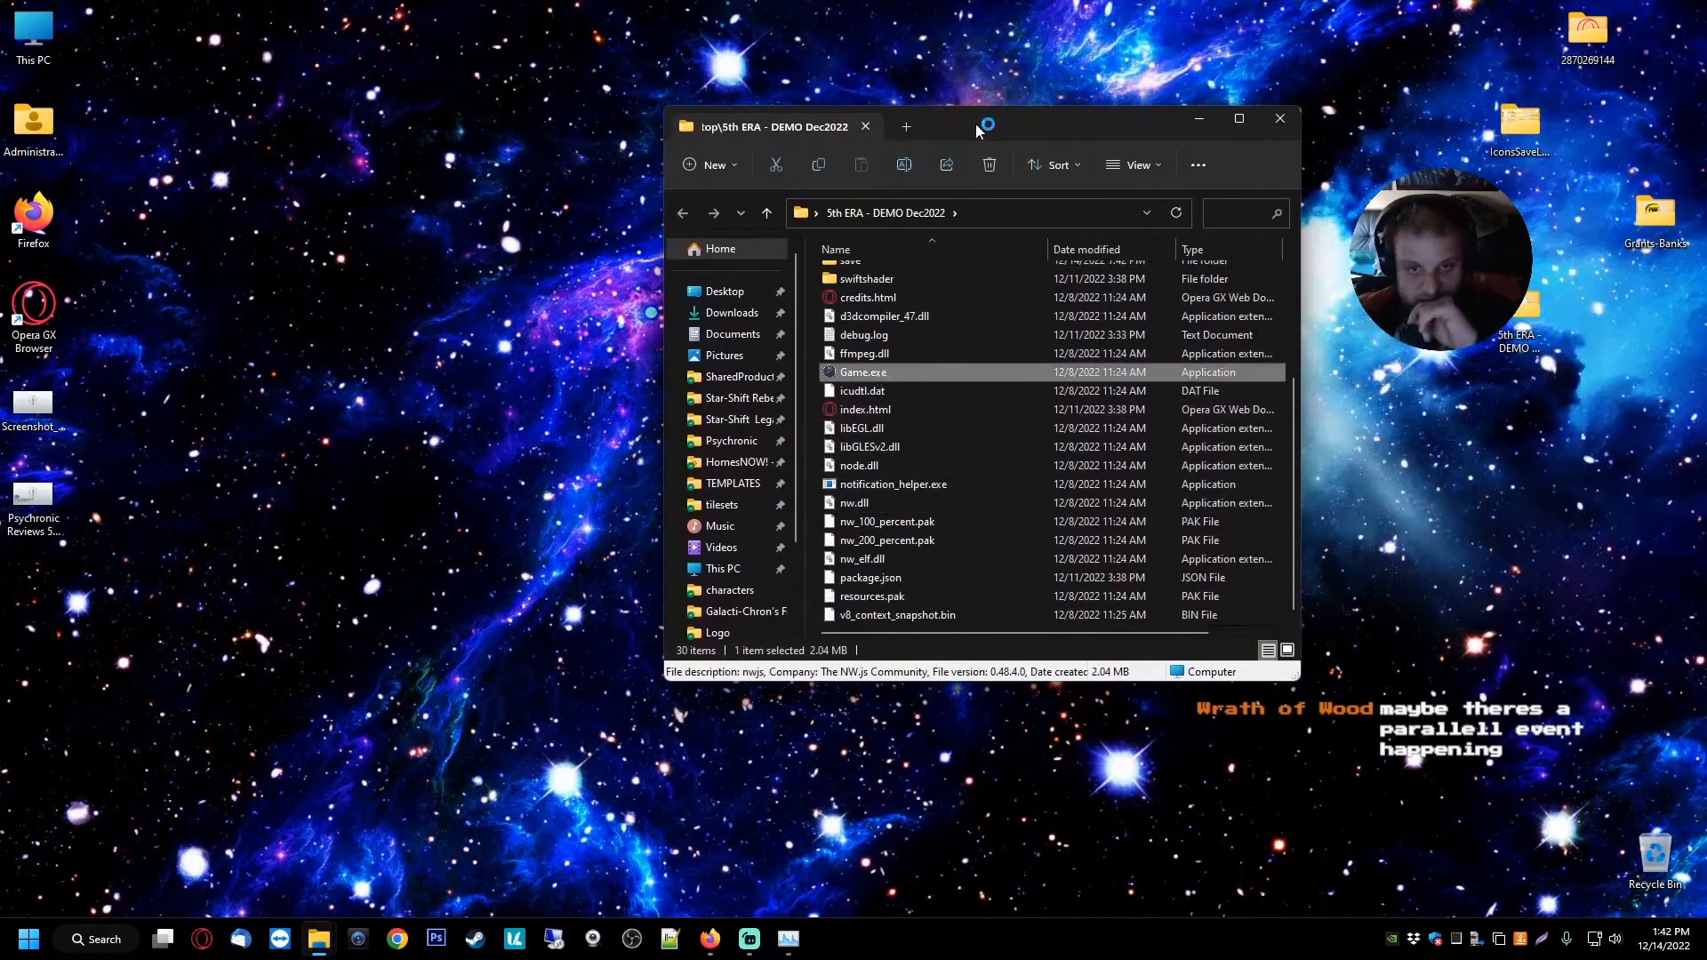
{"action": "double_click", "coordinate": [863, 372]}
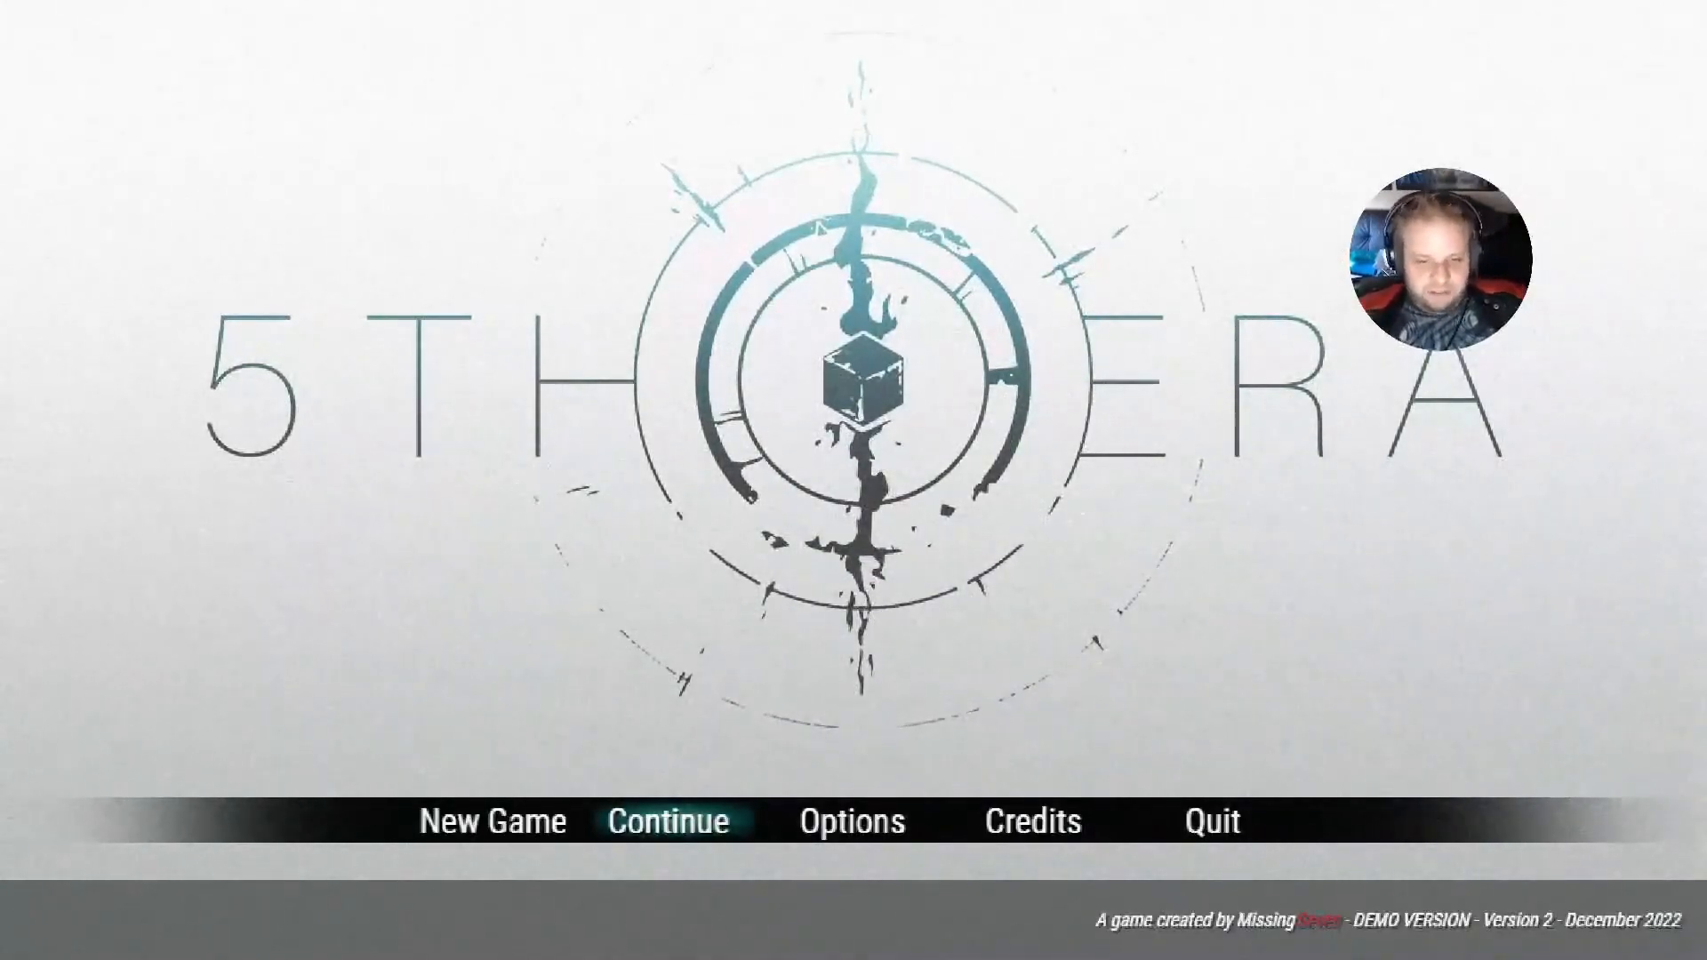
Quit the game from its title screen and browse to the js > plugins folder
{"action": "left_click", "coordinate": [669, 820]}
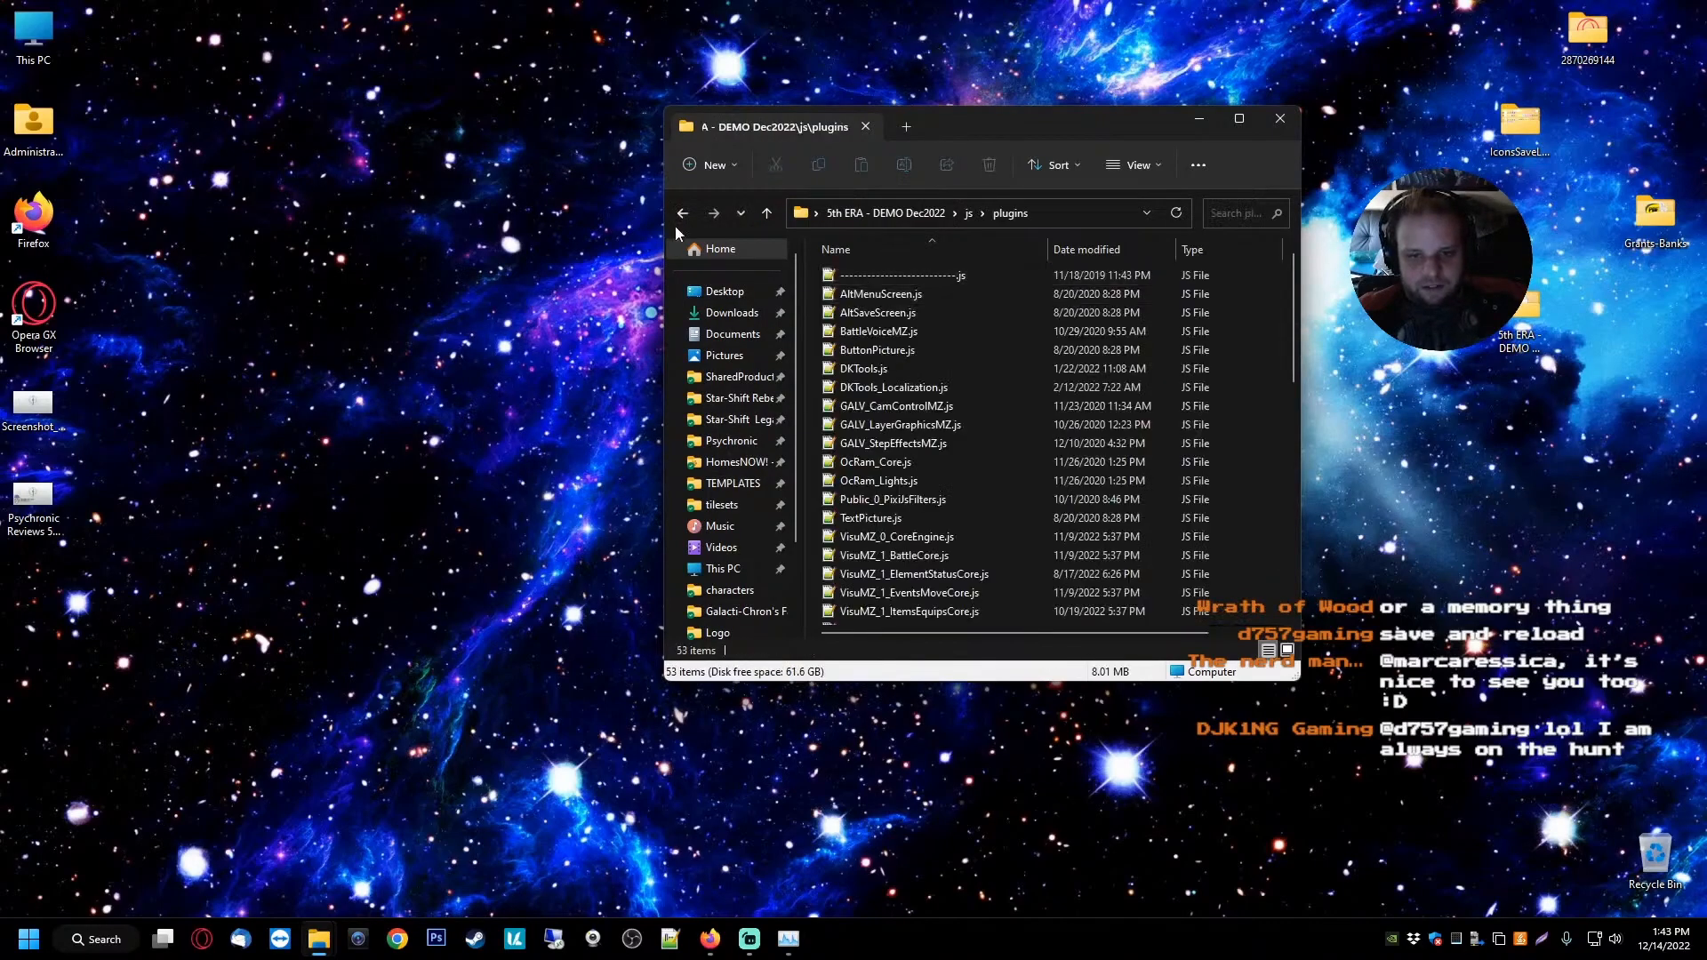
Move to js\libs and open pixi.js via Edit with Notepad++
{"action": "left_click", "coordinate": [766, 212]}
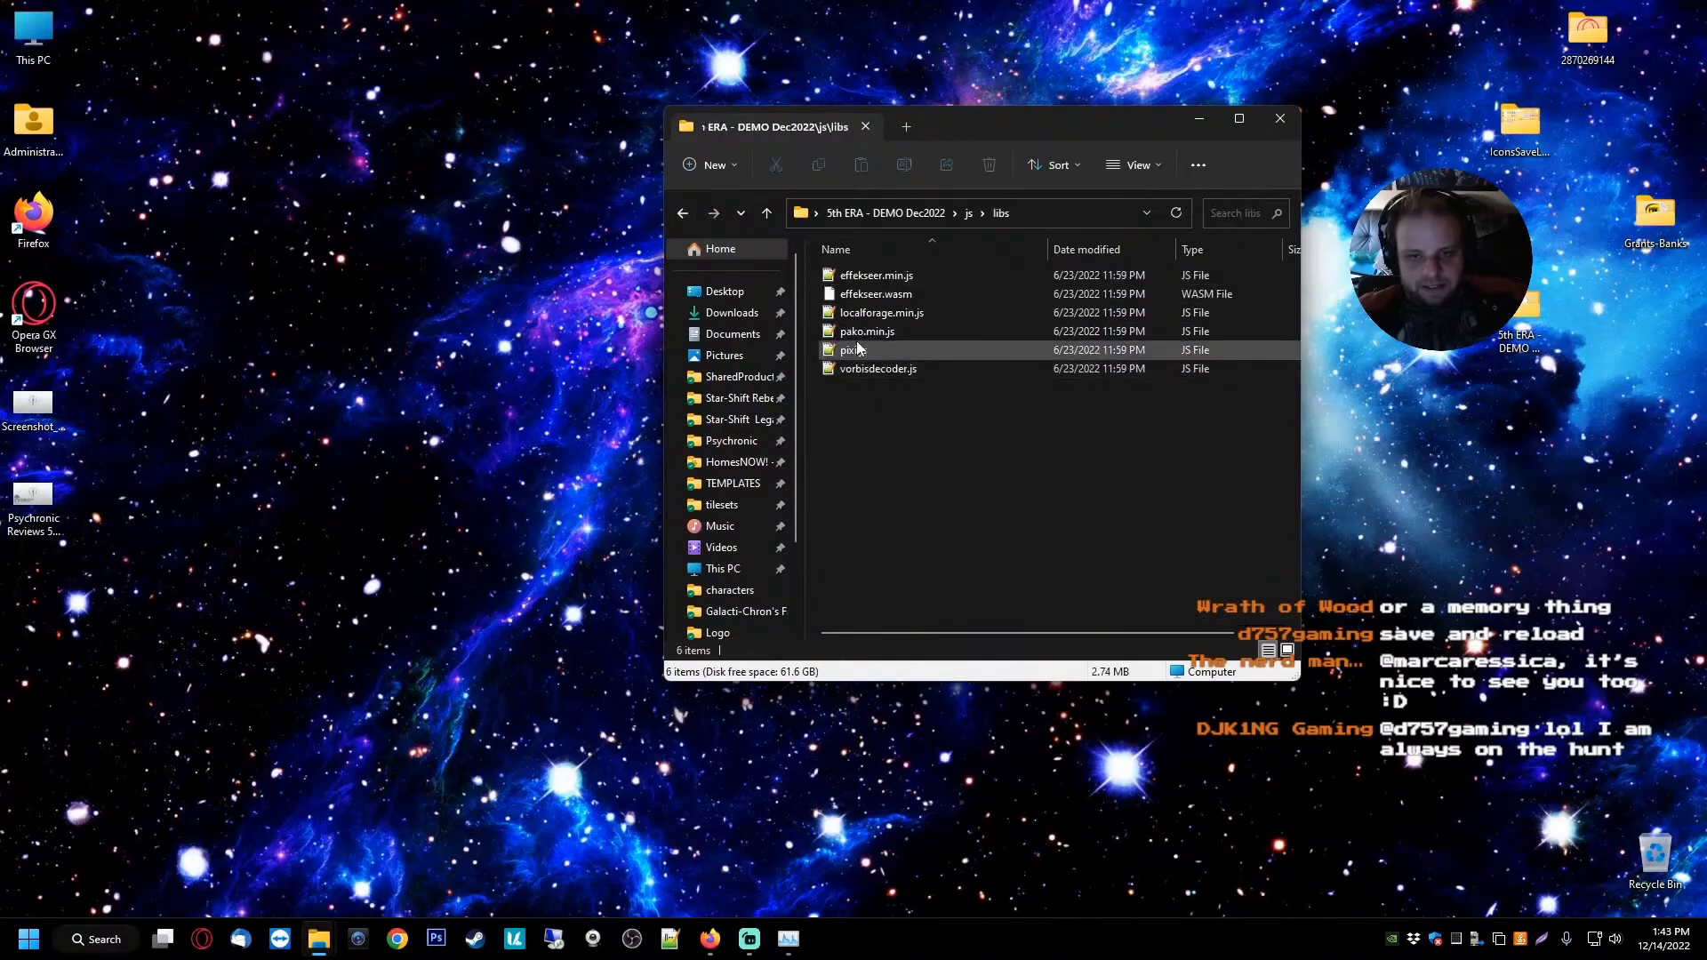
{"action": "right_click", "coordinate": [849, 349]}
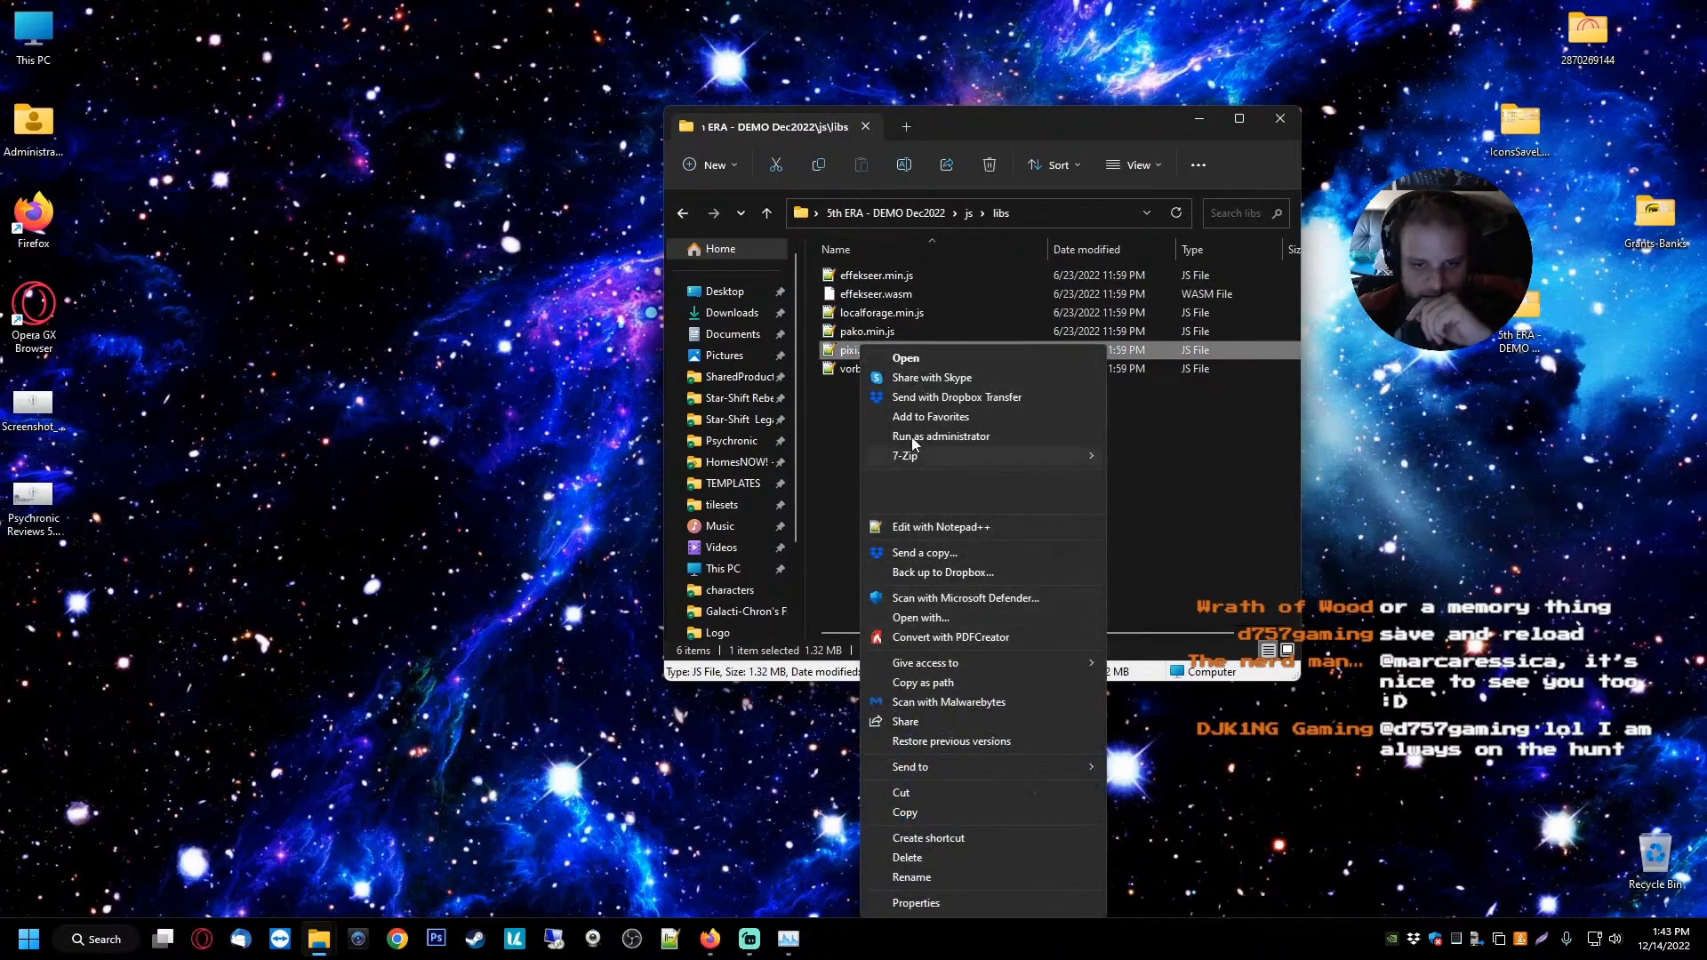
{"action": "left_click", "coordinate": [940, 528]}
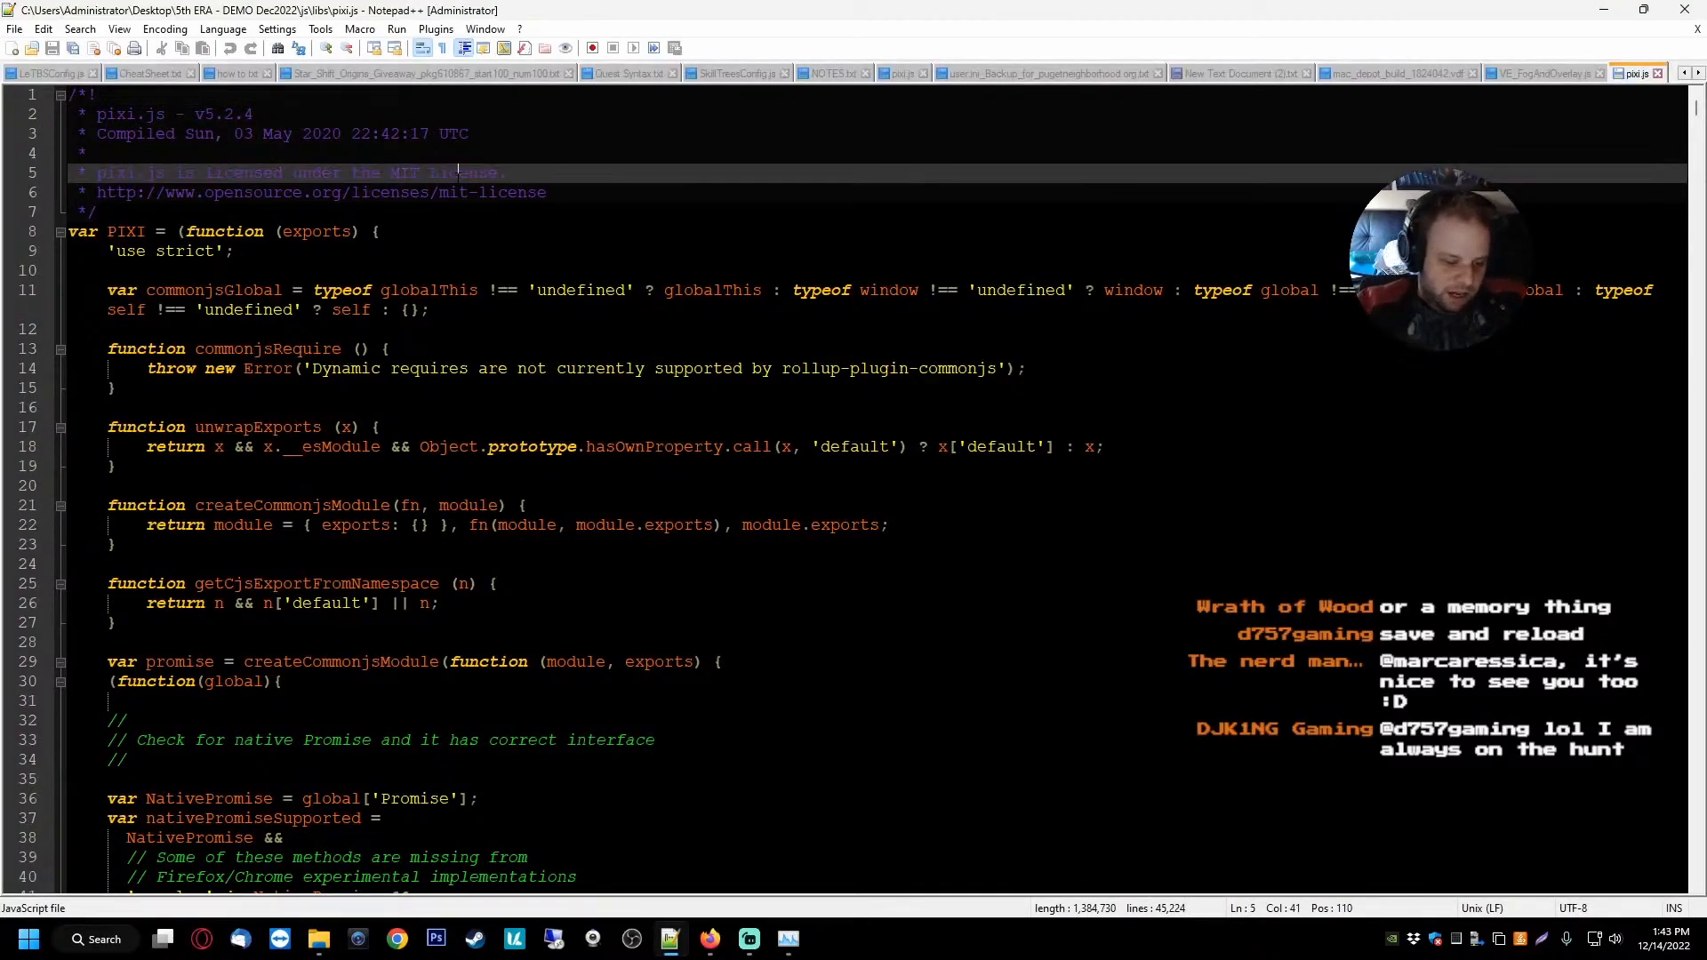
Scroll pixi.js down to the Garbage Collection settings near line 980
{"action": "double_click", "coordinate": [463, 173]}
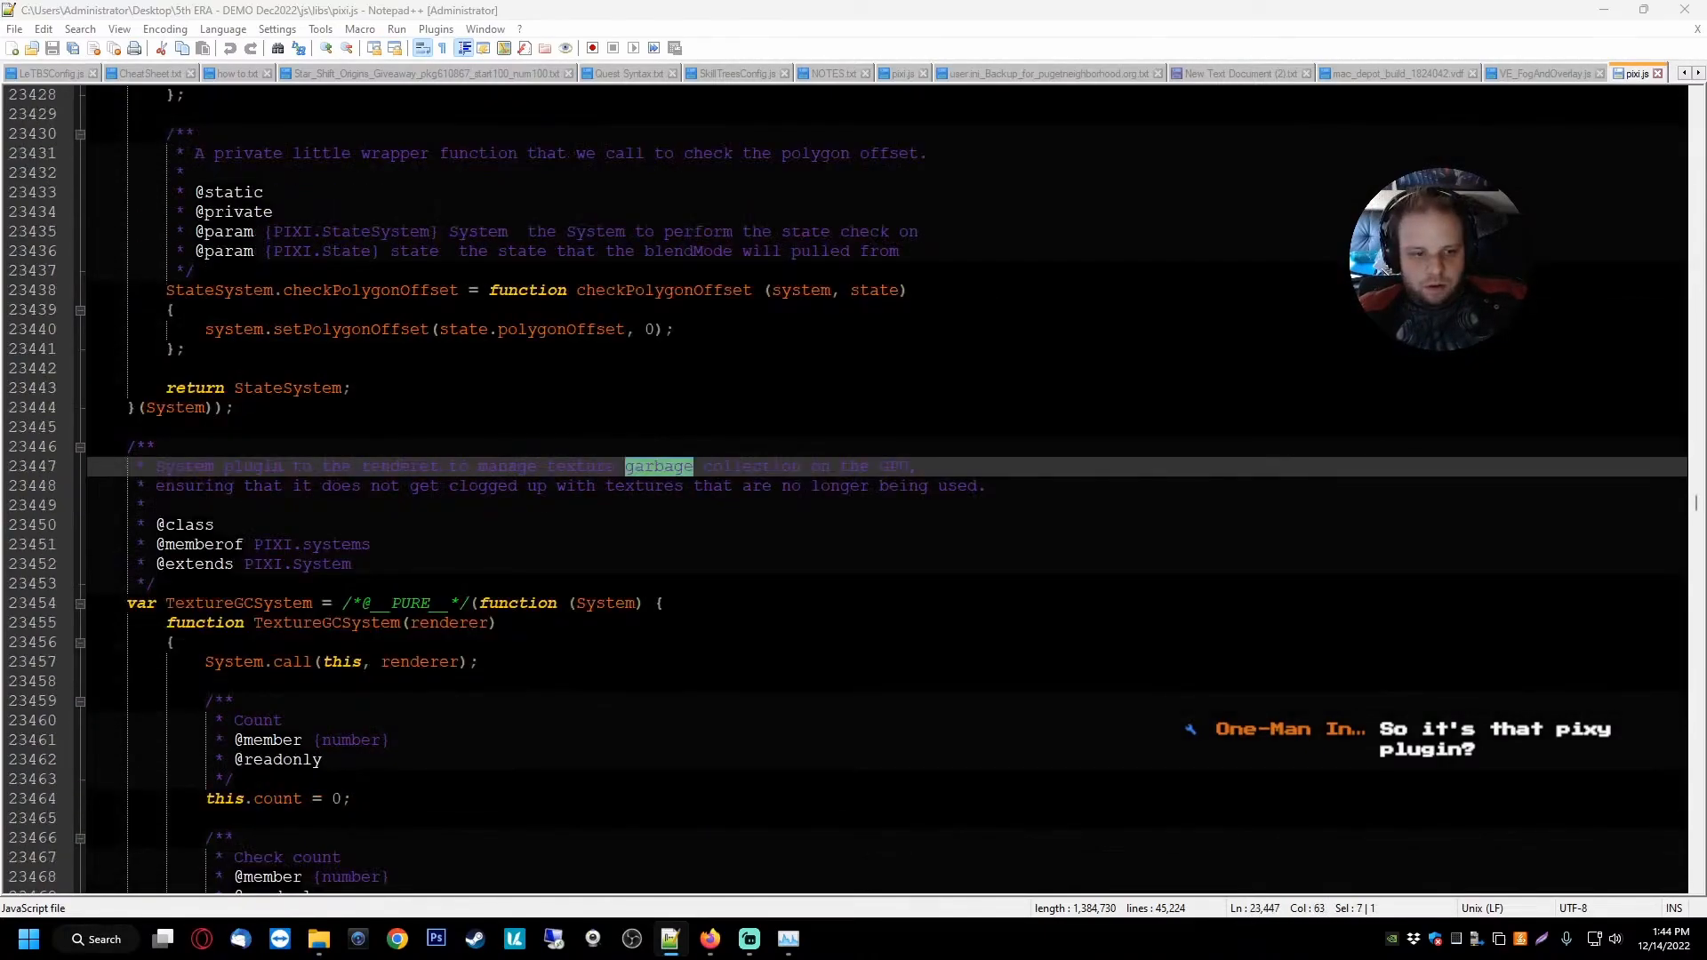
{"action": "scroll", "scroll_direction": "down", "scroll_amount": 3}
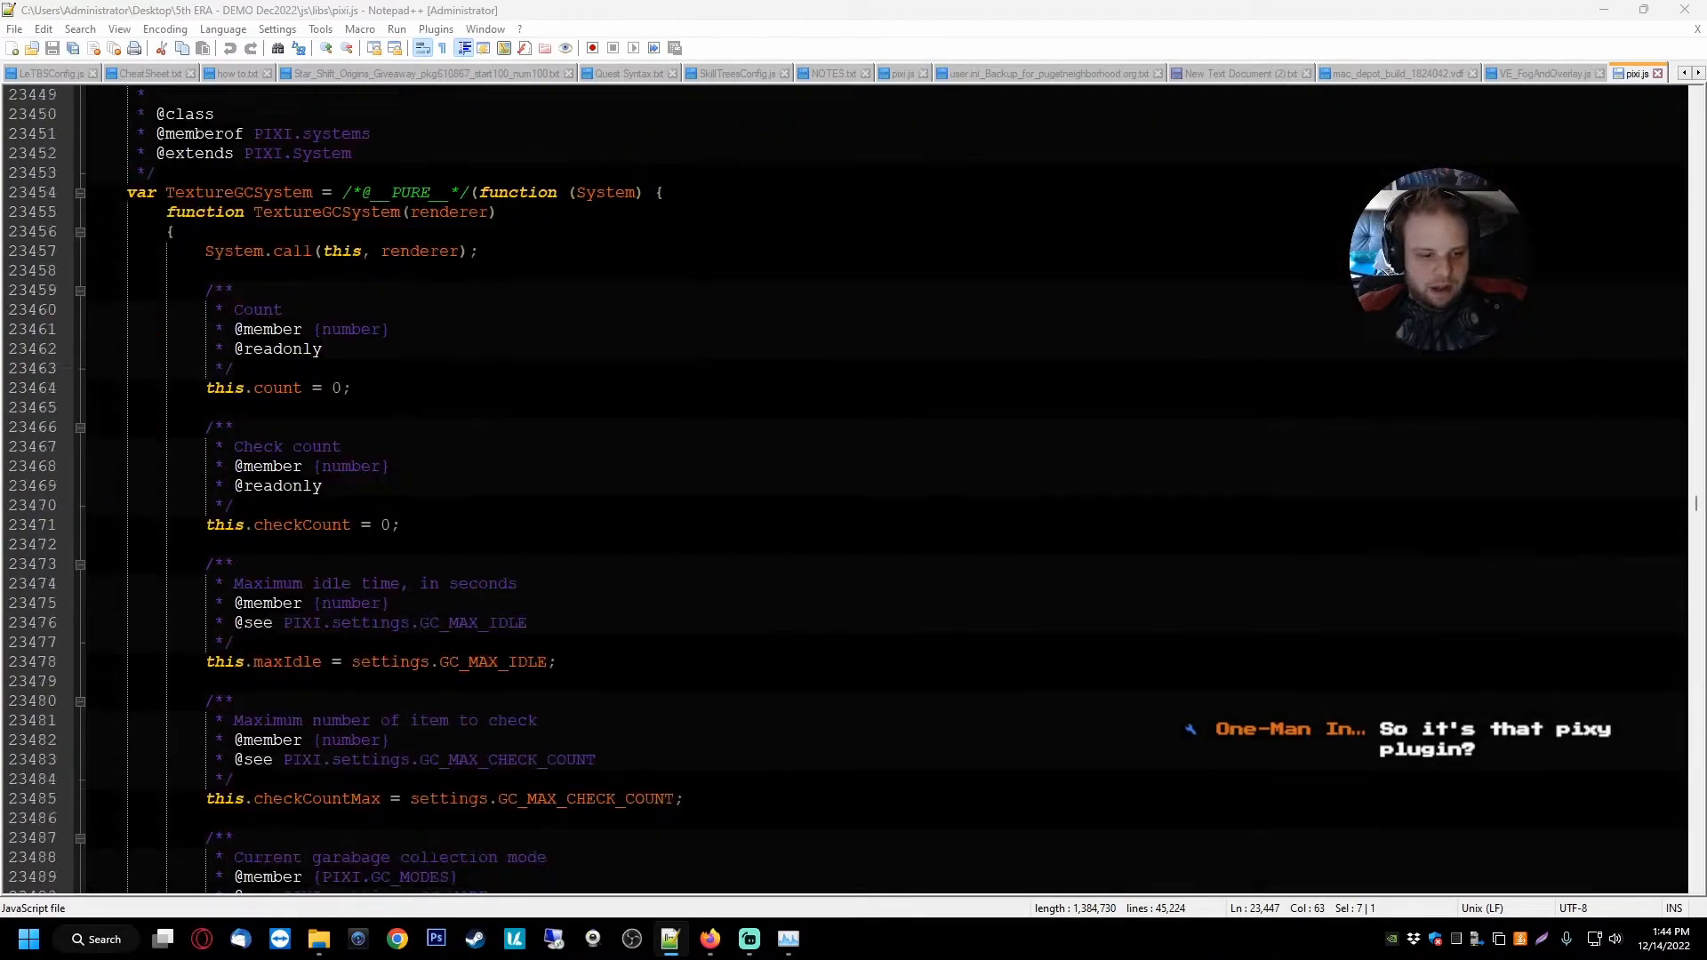
{"action": "scroll", "scroll_direction": "down", "scroll_amount": 3}
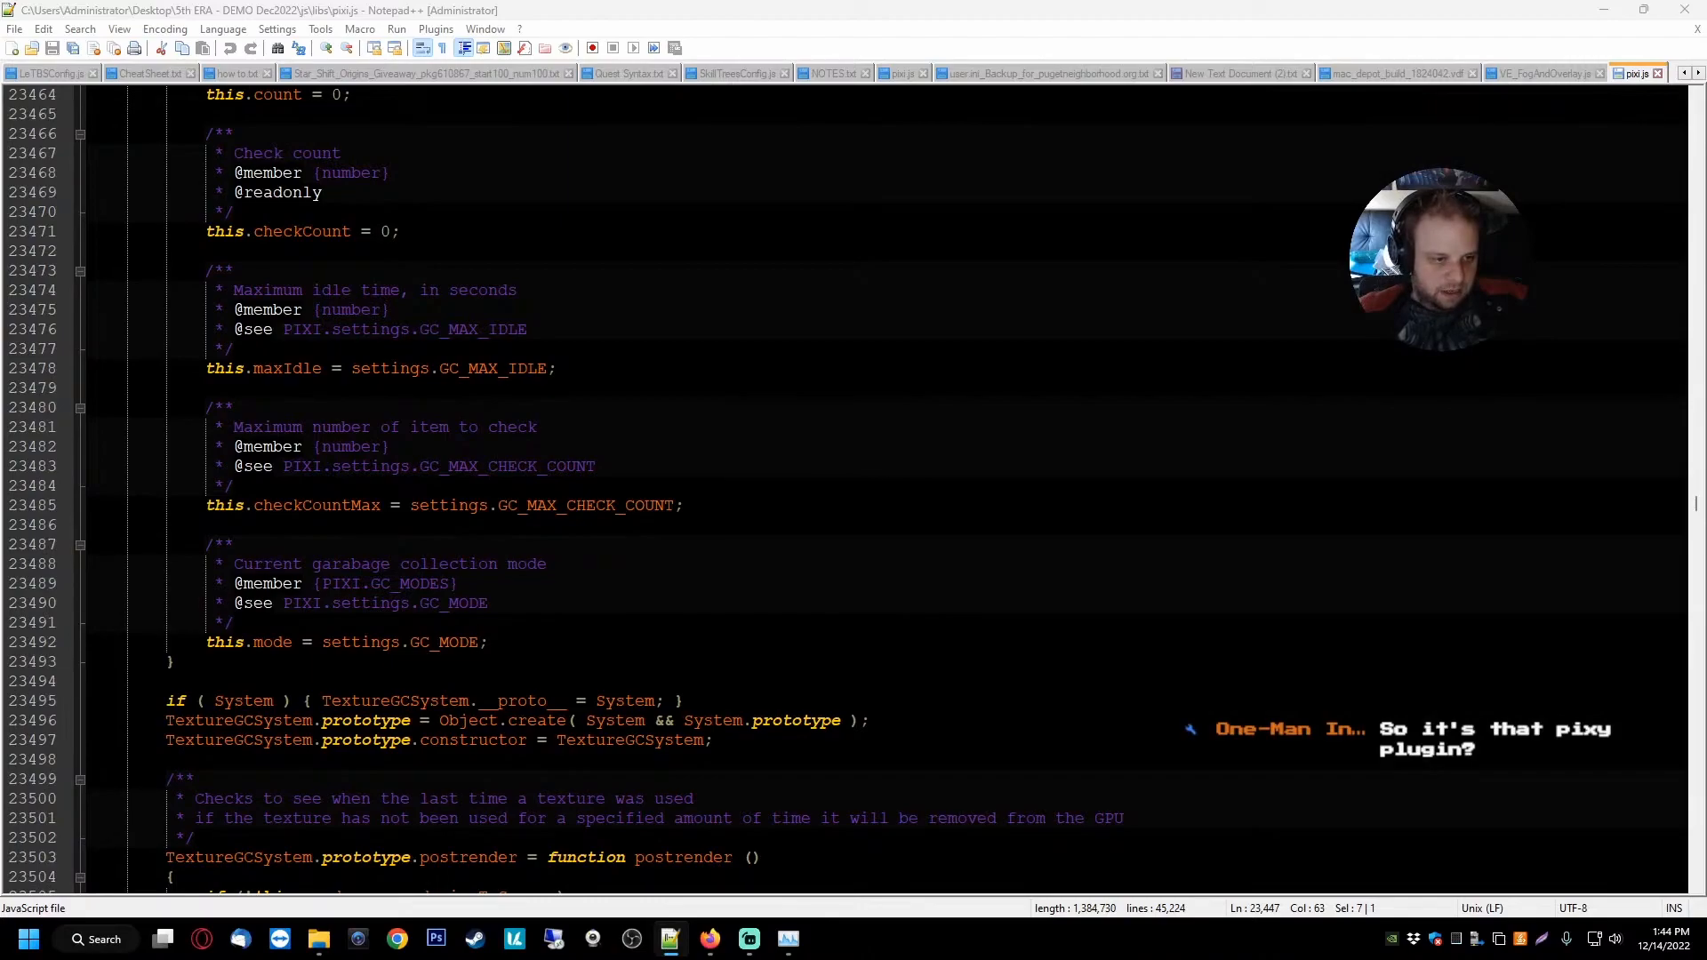
{"action": "scroll", "scroll_direction": "down", "scroll_amount": 3}
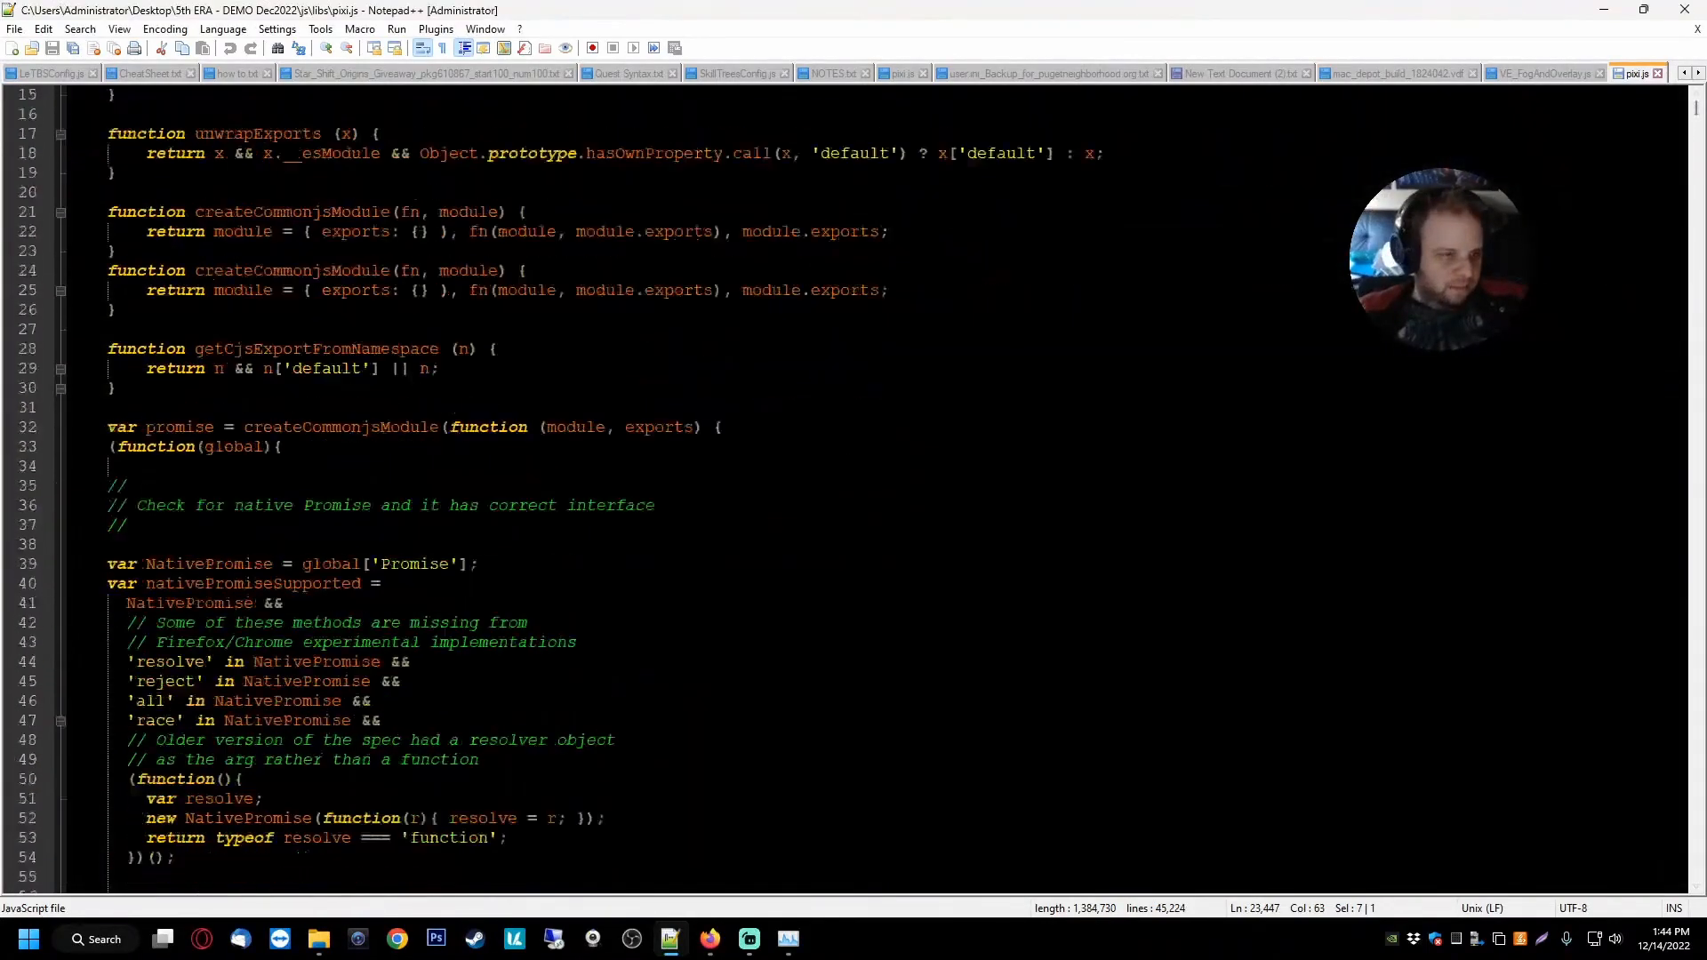
{"action": "scroll", "scroll_direction": "down", "scroll_amount": 3}
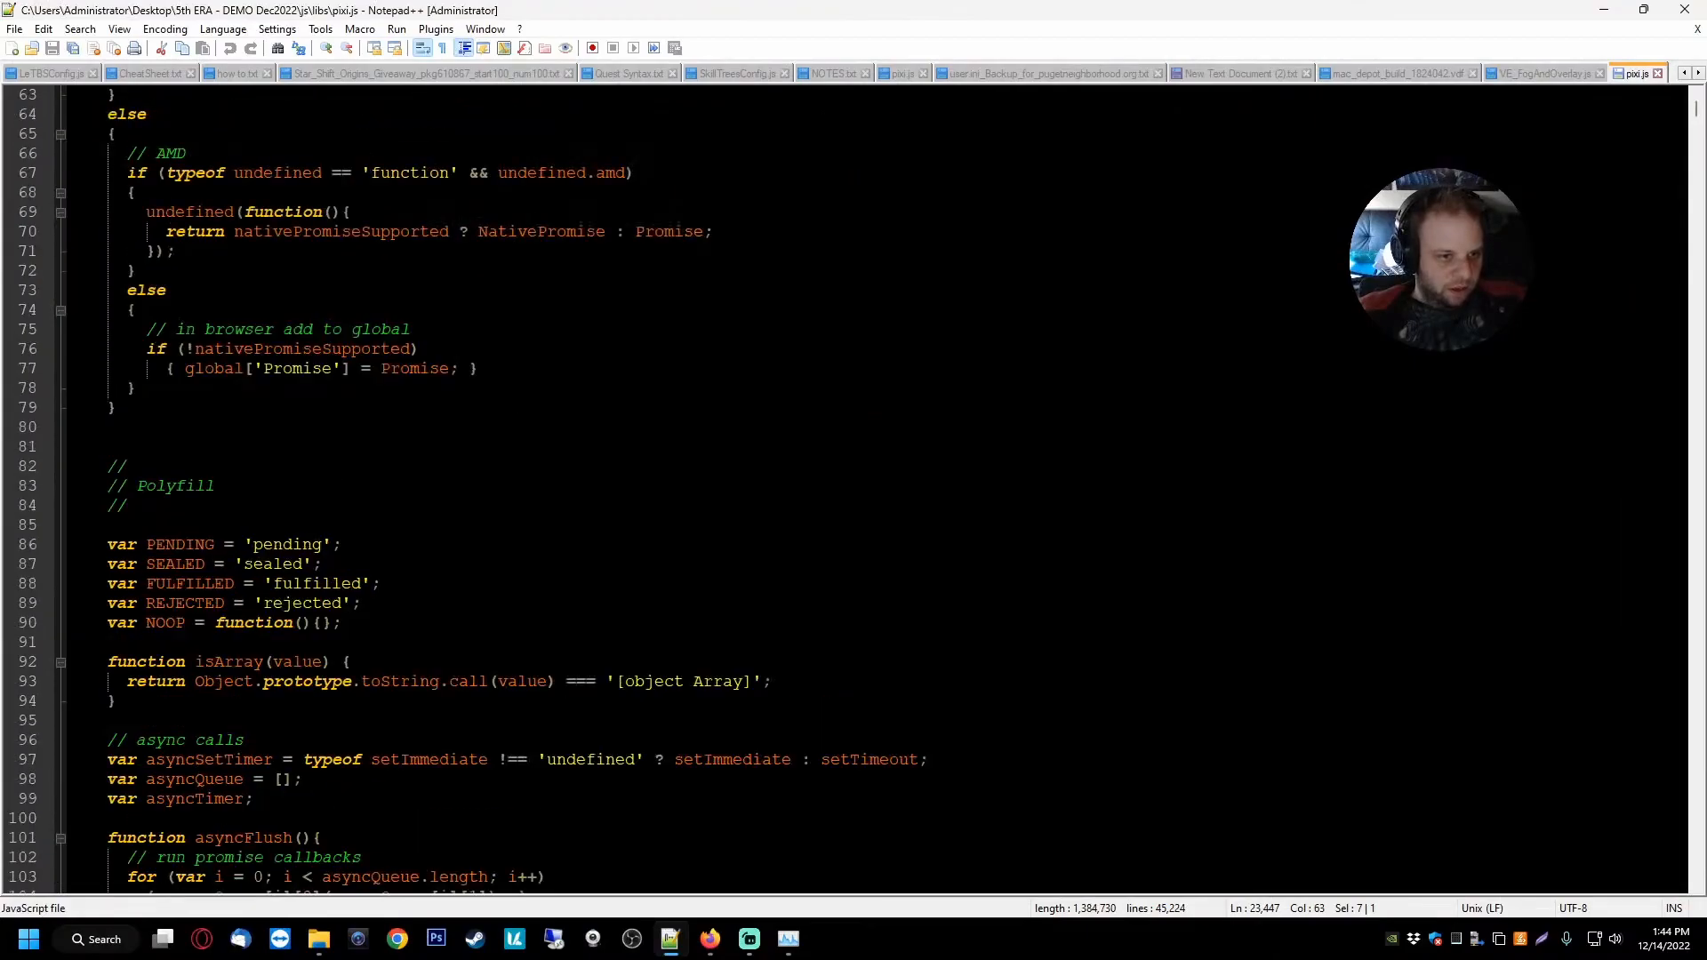
{"action": "scroll", "scroll_direction": "down", "scroll_amount": 3}
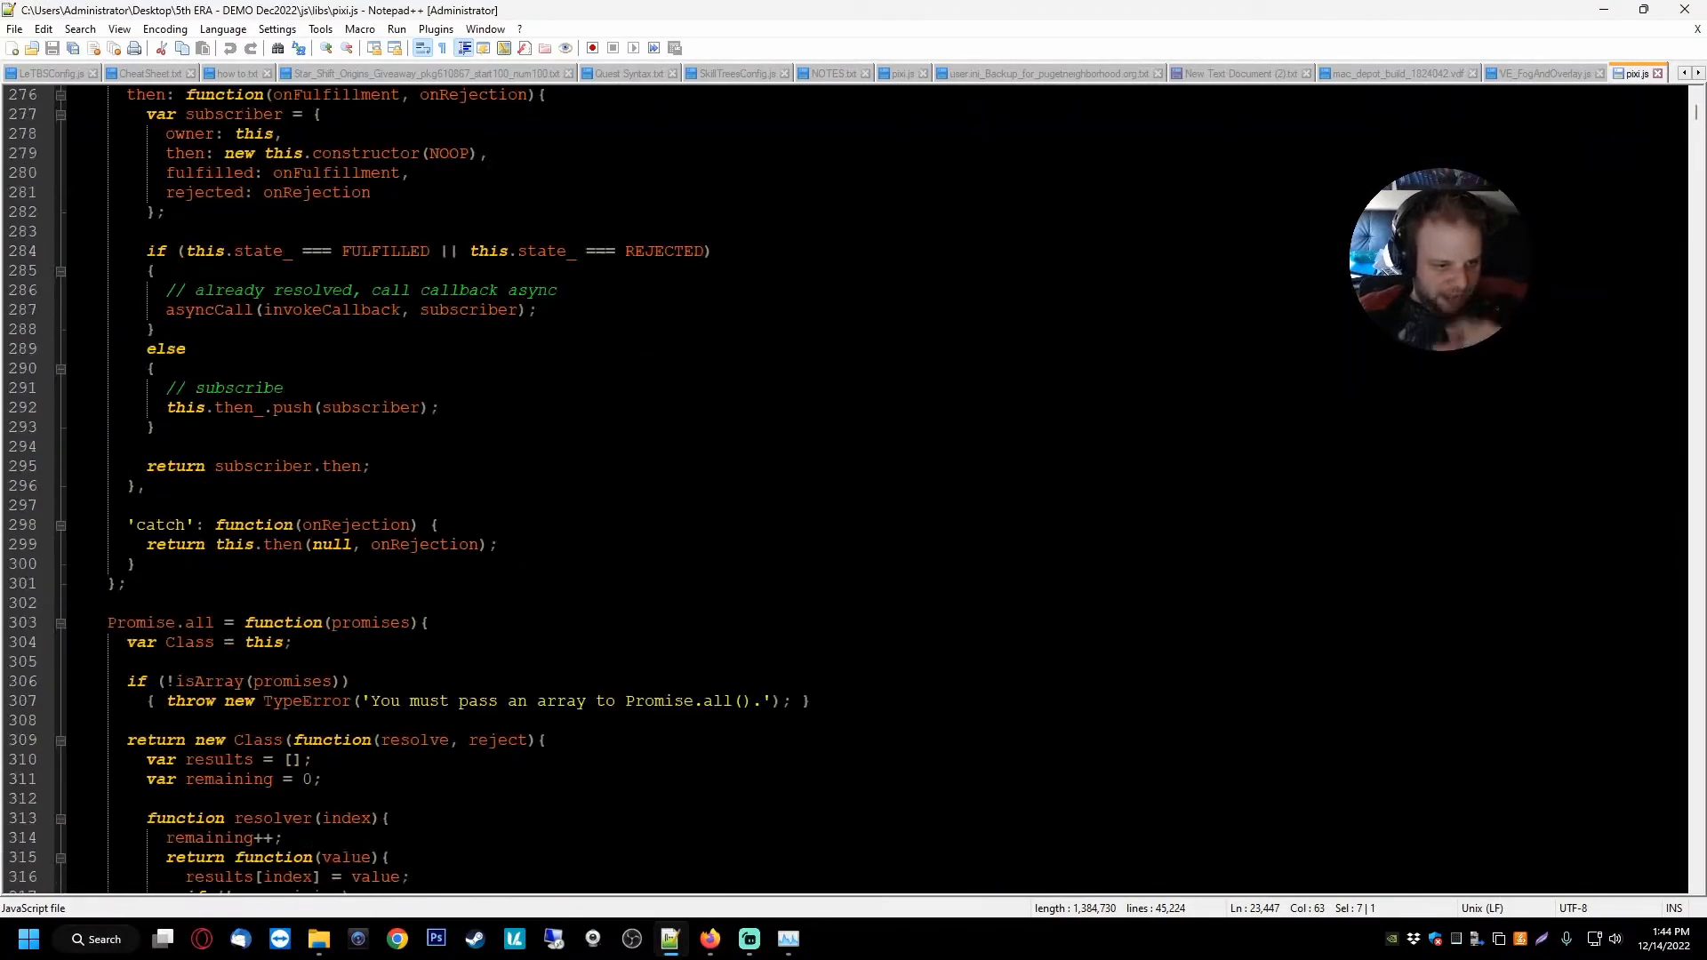
{"action": "scroll", "scroll_direction": "down", "scroll_amount": 3}
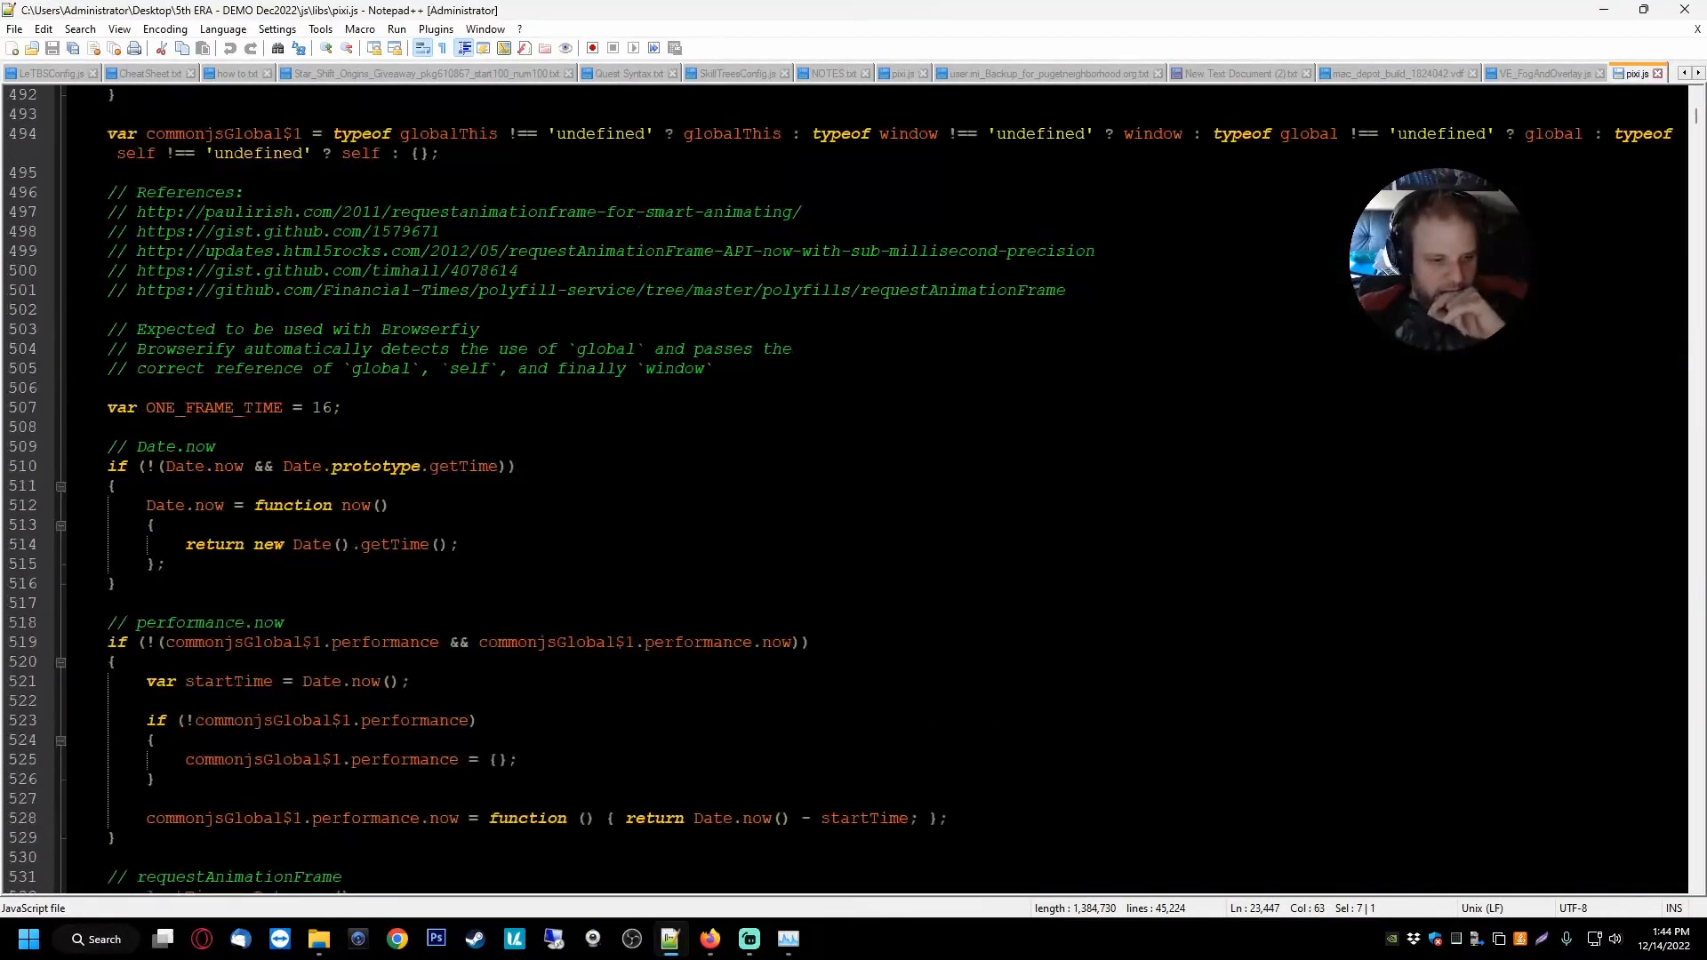
{"action": "scroll", "scroll_direction": "down", "scroll_amount": 3}
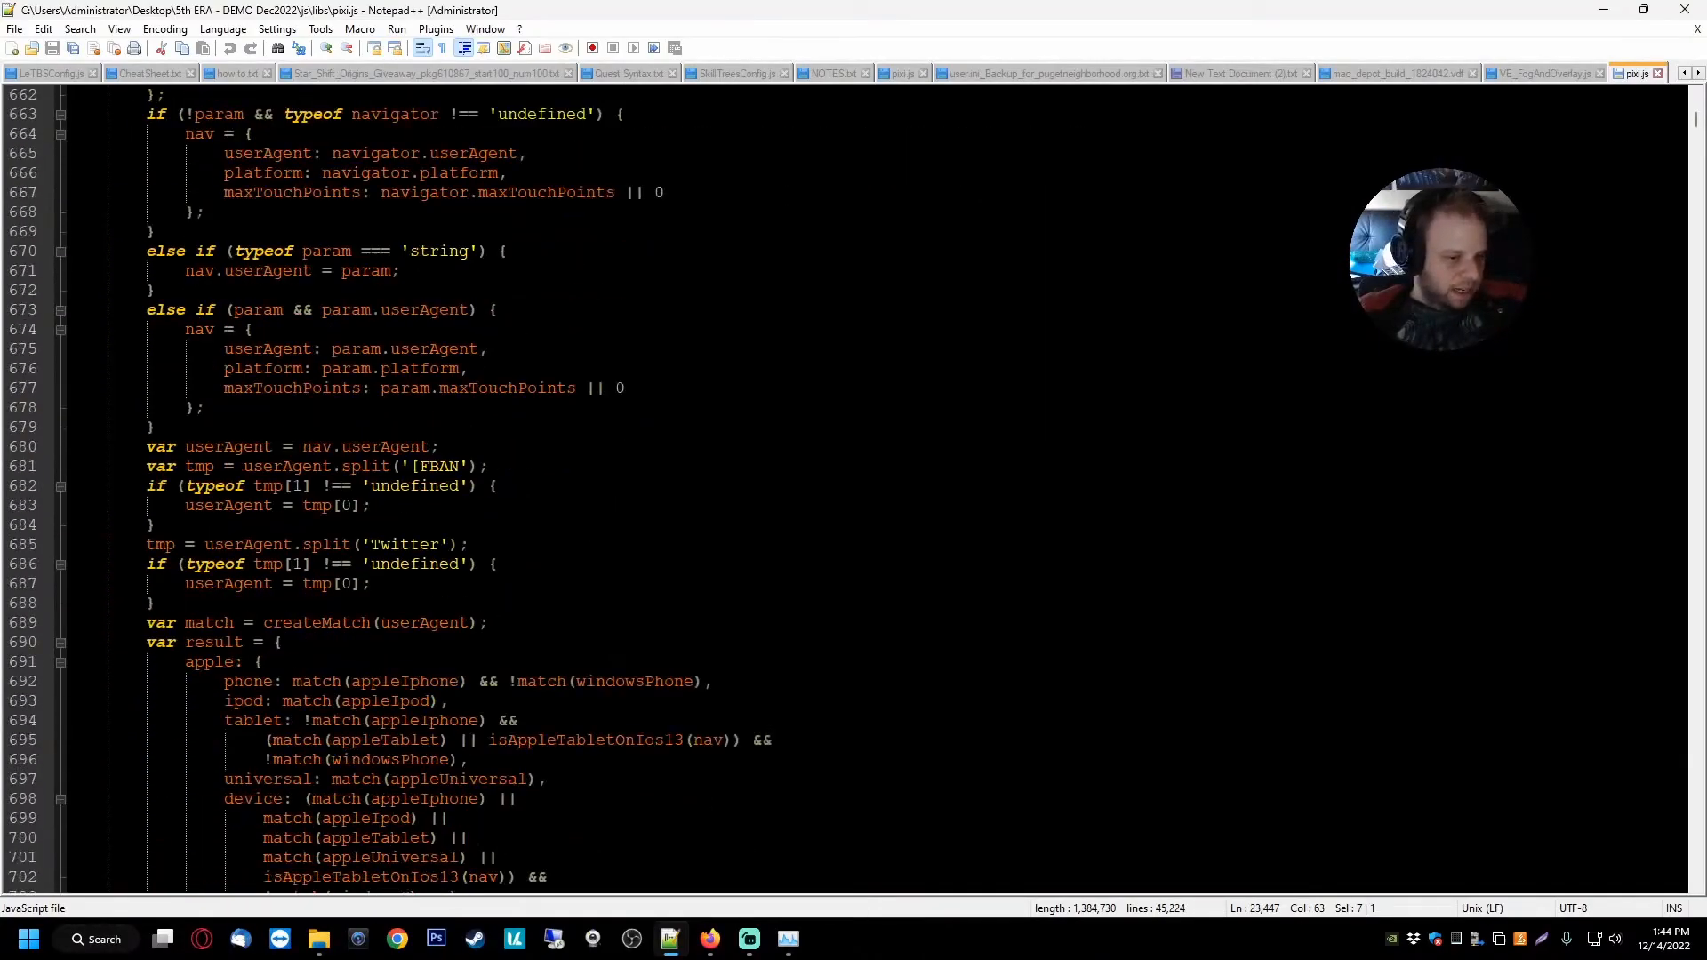
{"action": "scroll", "scroll_direction": "down", "scroll_amount": 3}
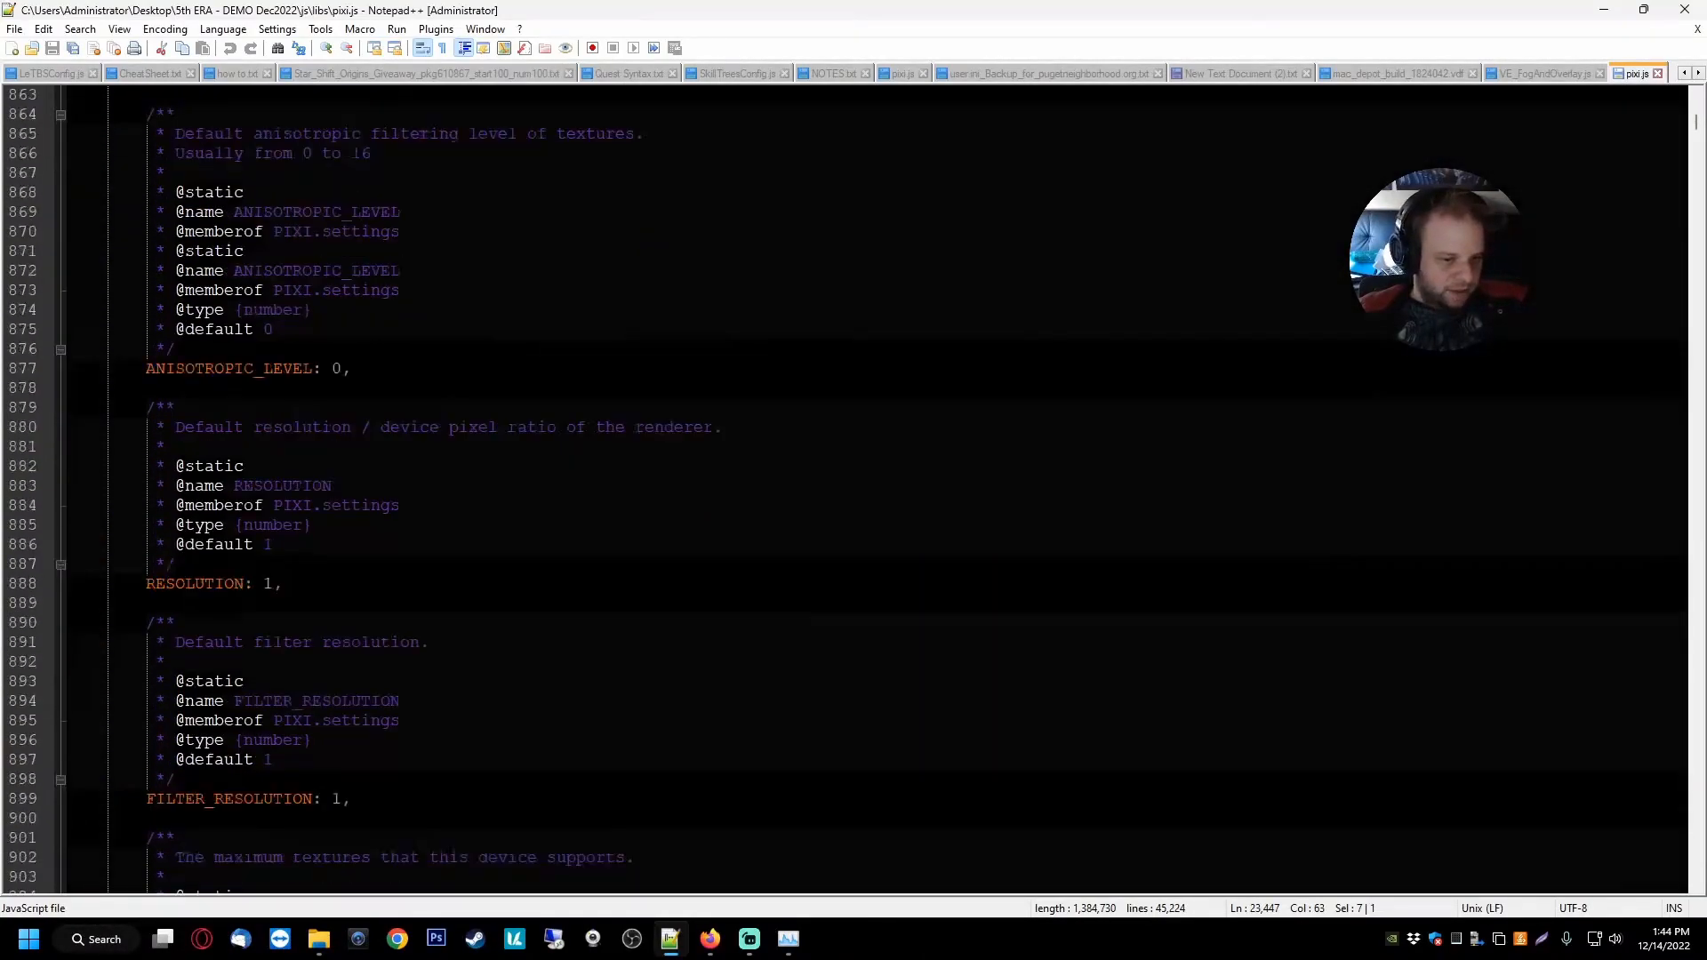
{"action": "scroll", "scroll_direction": "down", "scroll_amount": 3}
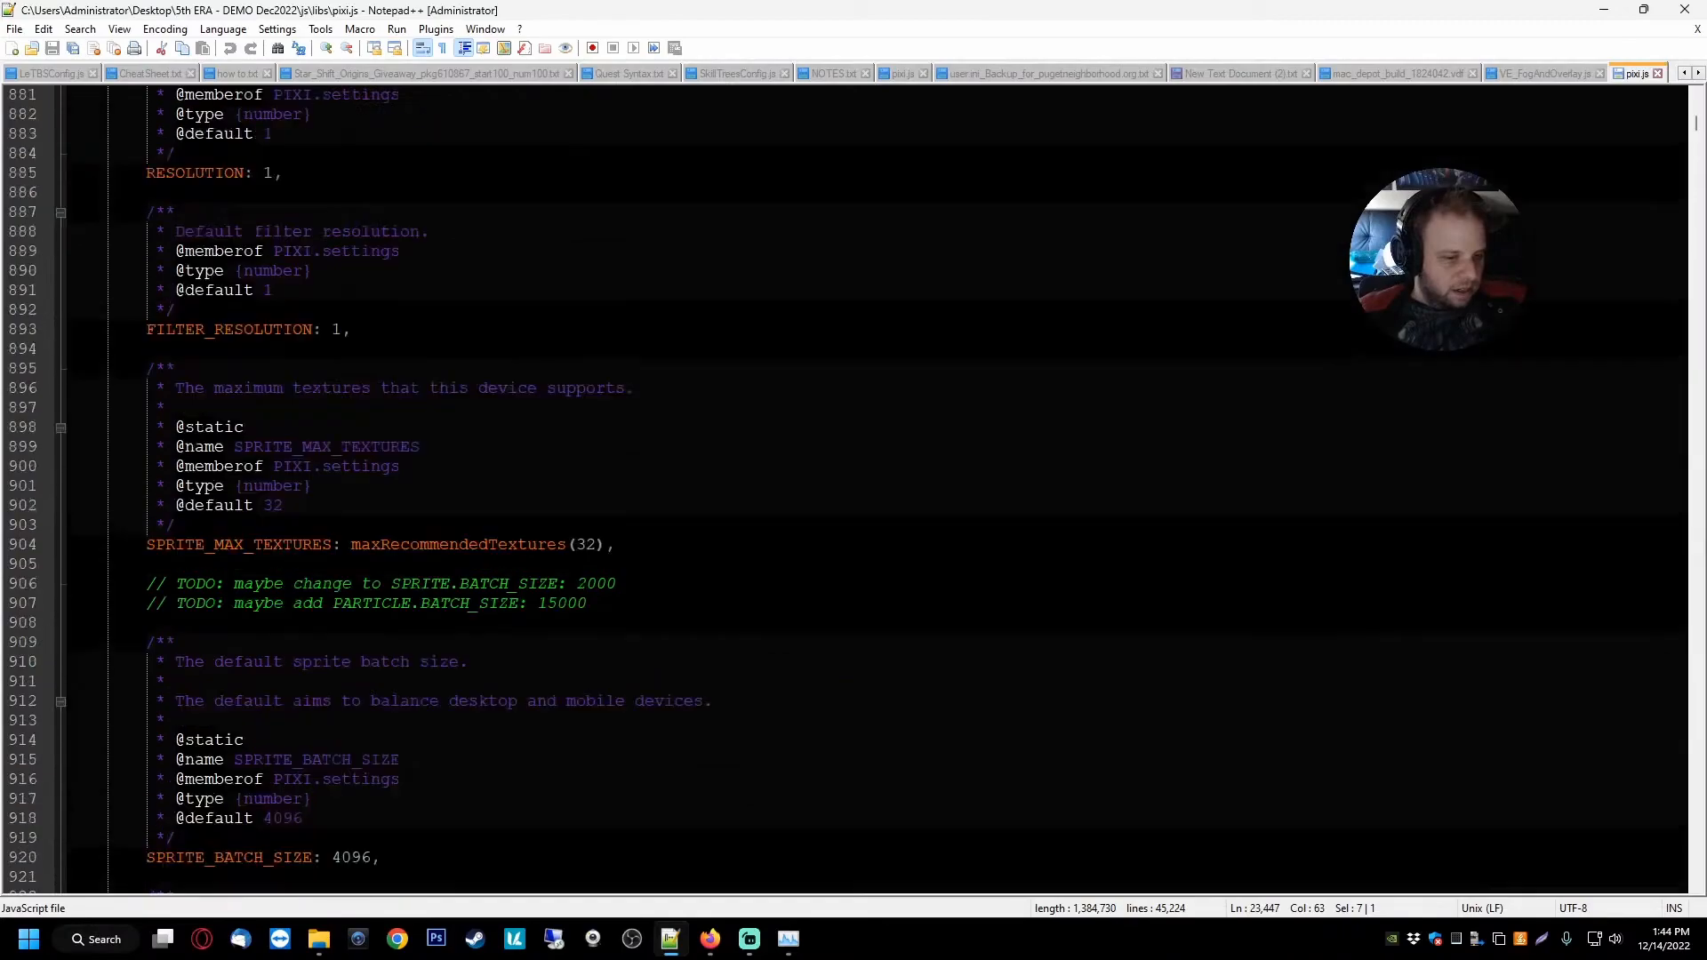
{"action": "scroll", "scroll_direction": "down", "scroll_amount": 3}
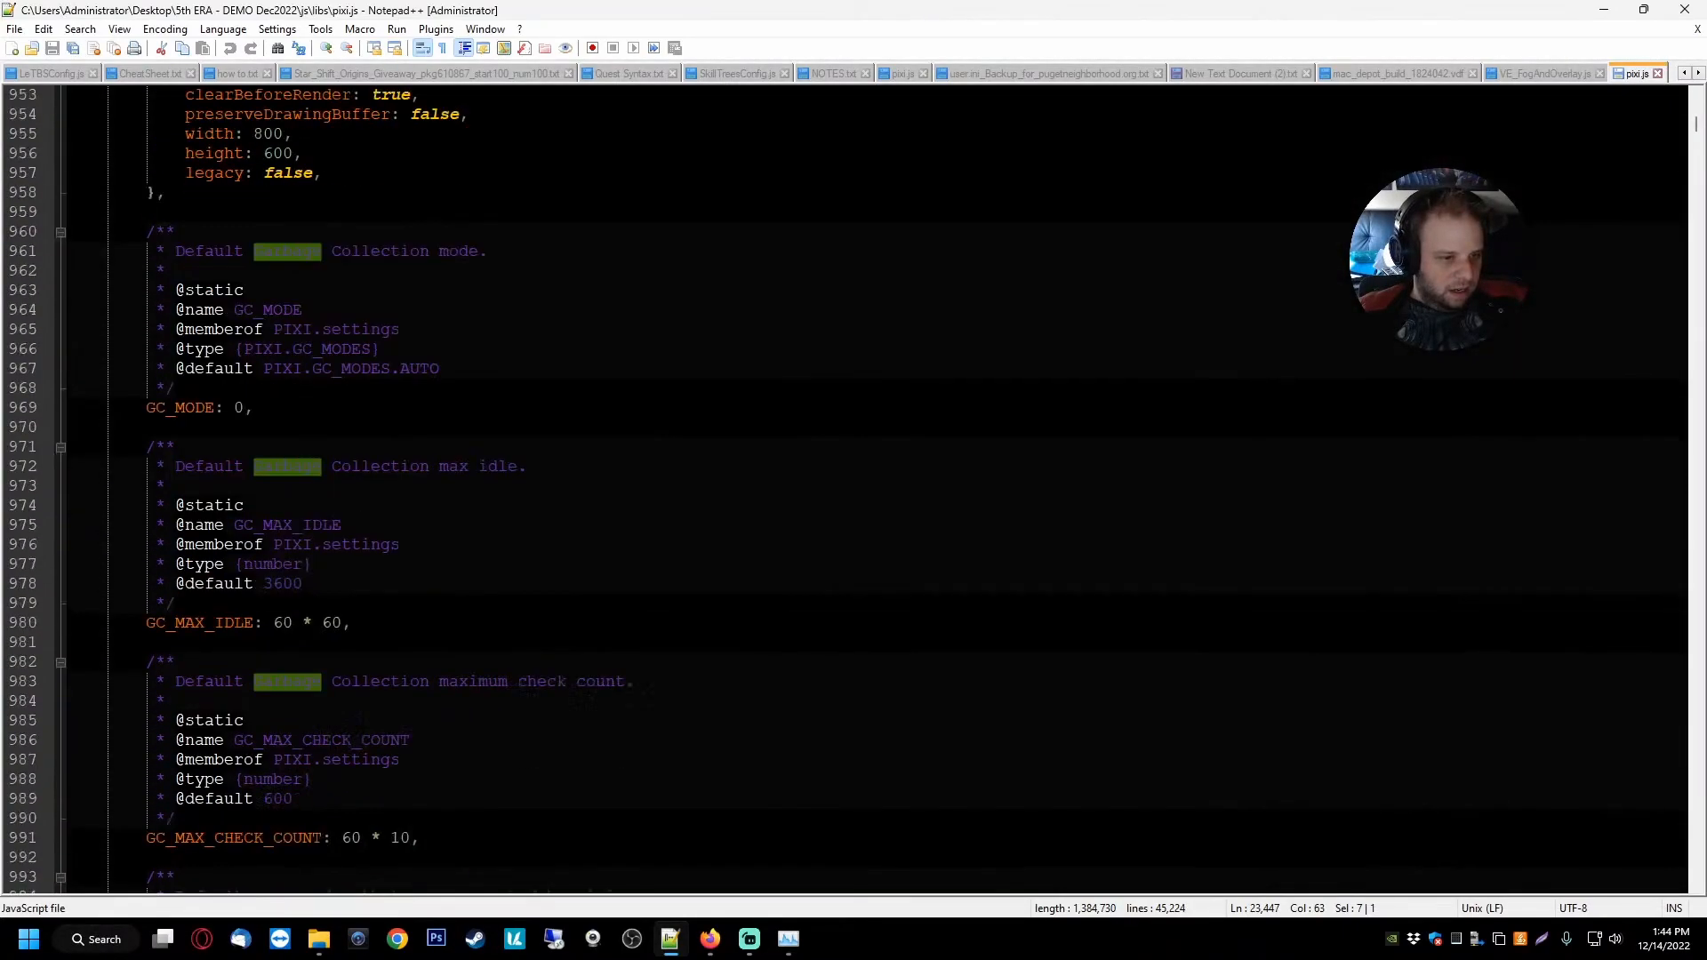
{"action": "scroll", "scroll_direction": "down", "scroll_amount": 3}
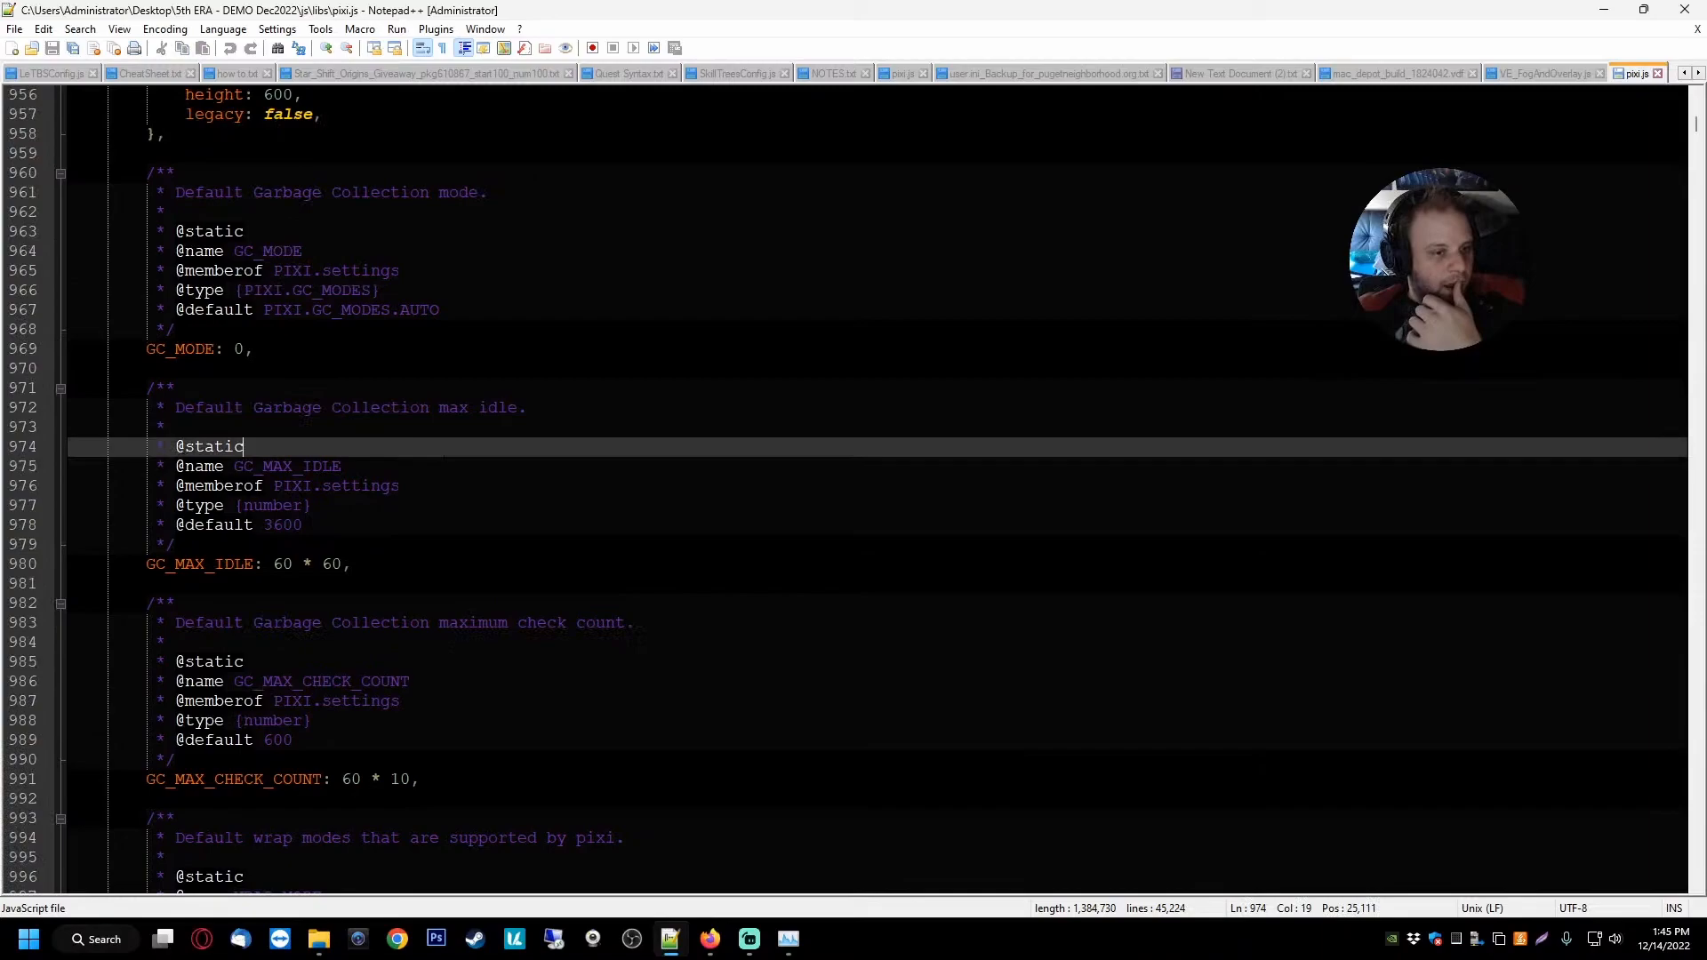
Replace GC_MAX_IDLE's 60 * 60 with 3600 on line 980
{"action": "left_click", "coordinate": [329, 563]}
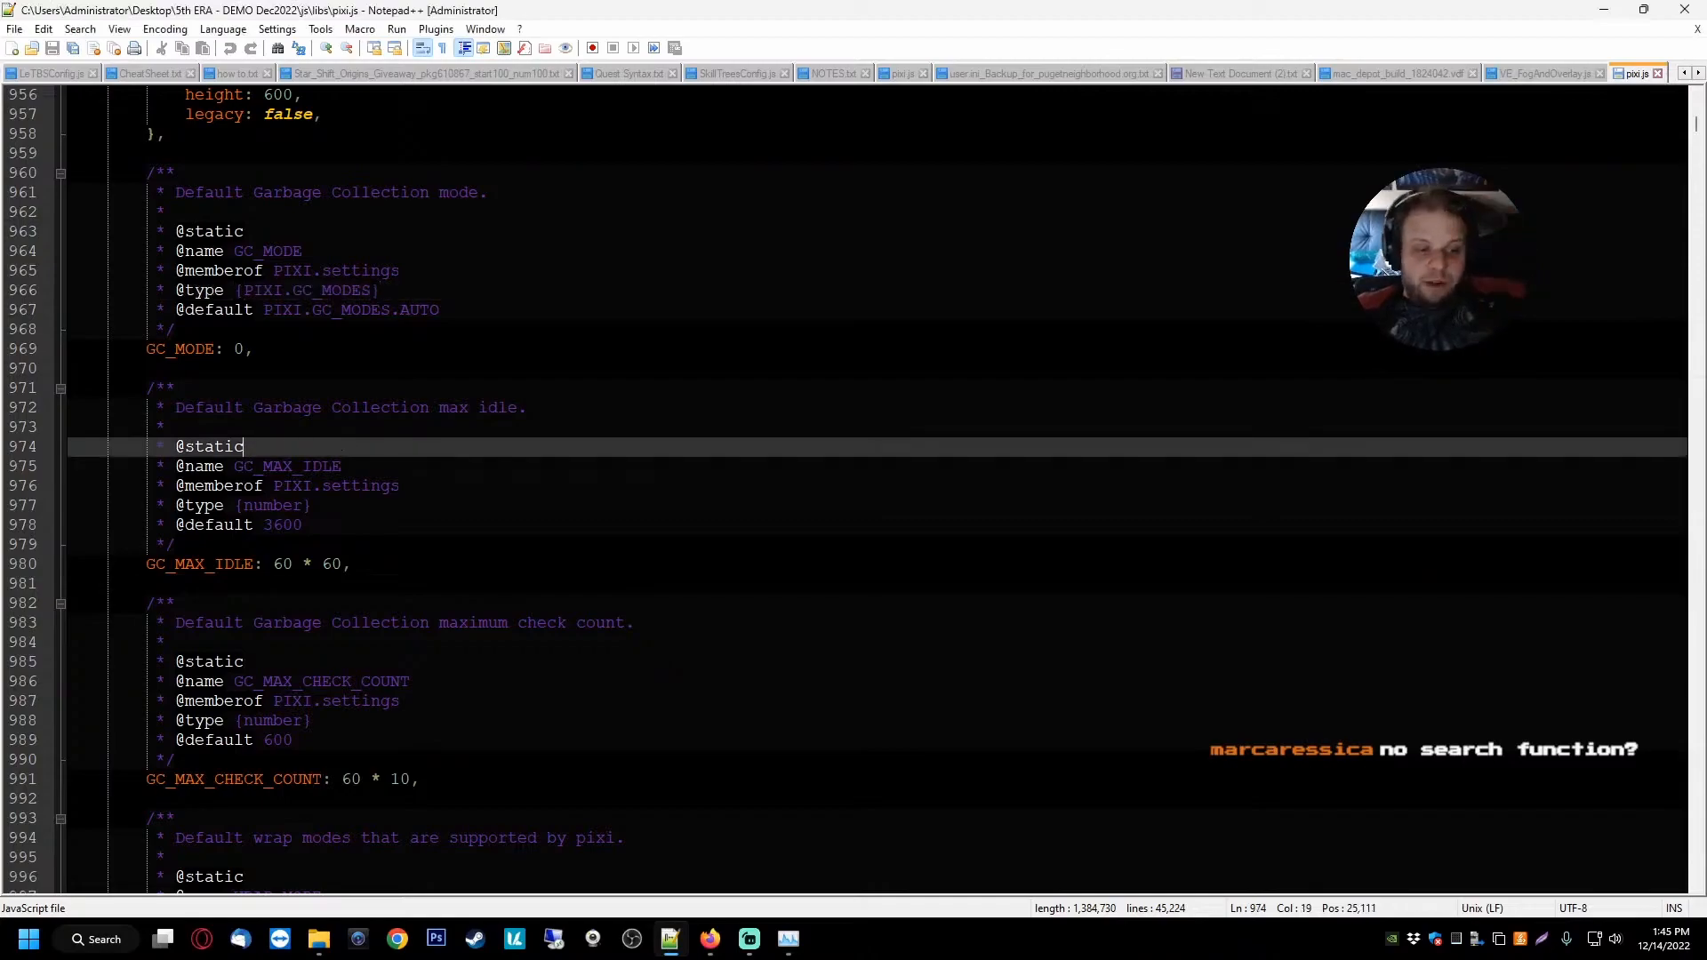
{"action": "left_click", "coordinate": [348, 564]}
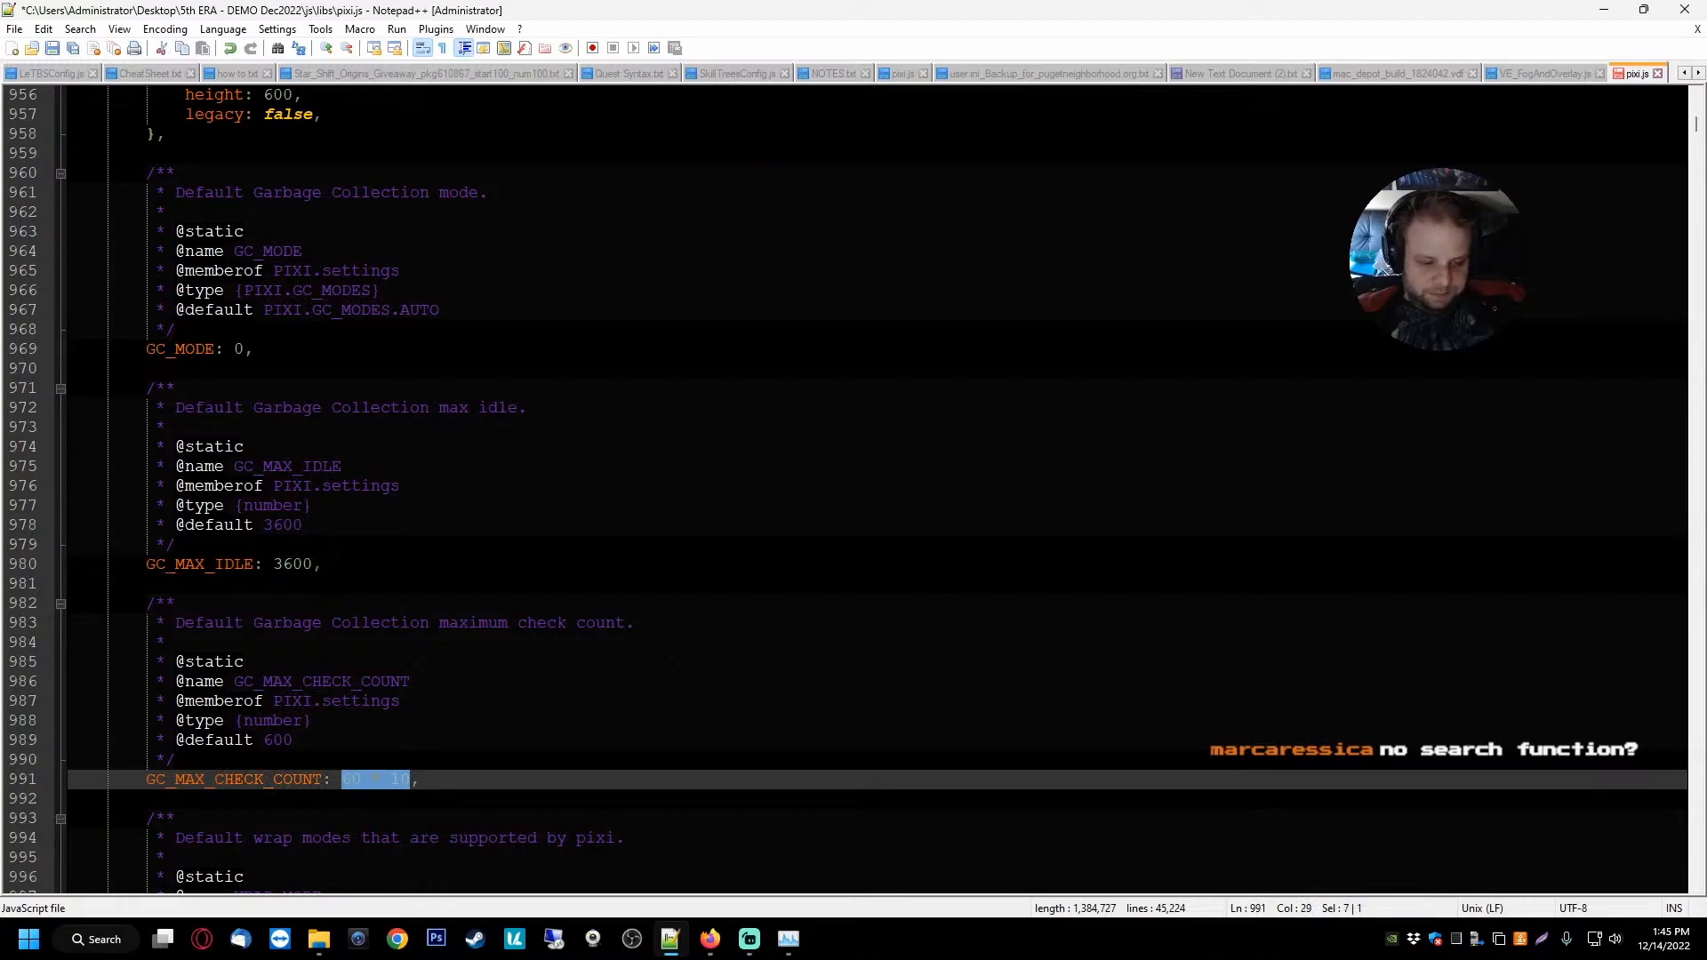
Overwrite GC_MAX_CHECK_COUNT's 60 * 10 with 600
{"action": "type", "text": "600"}
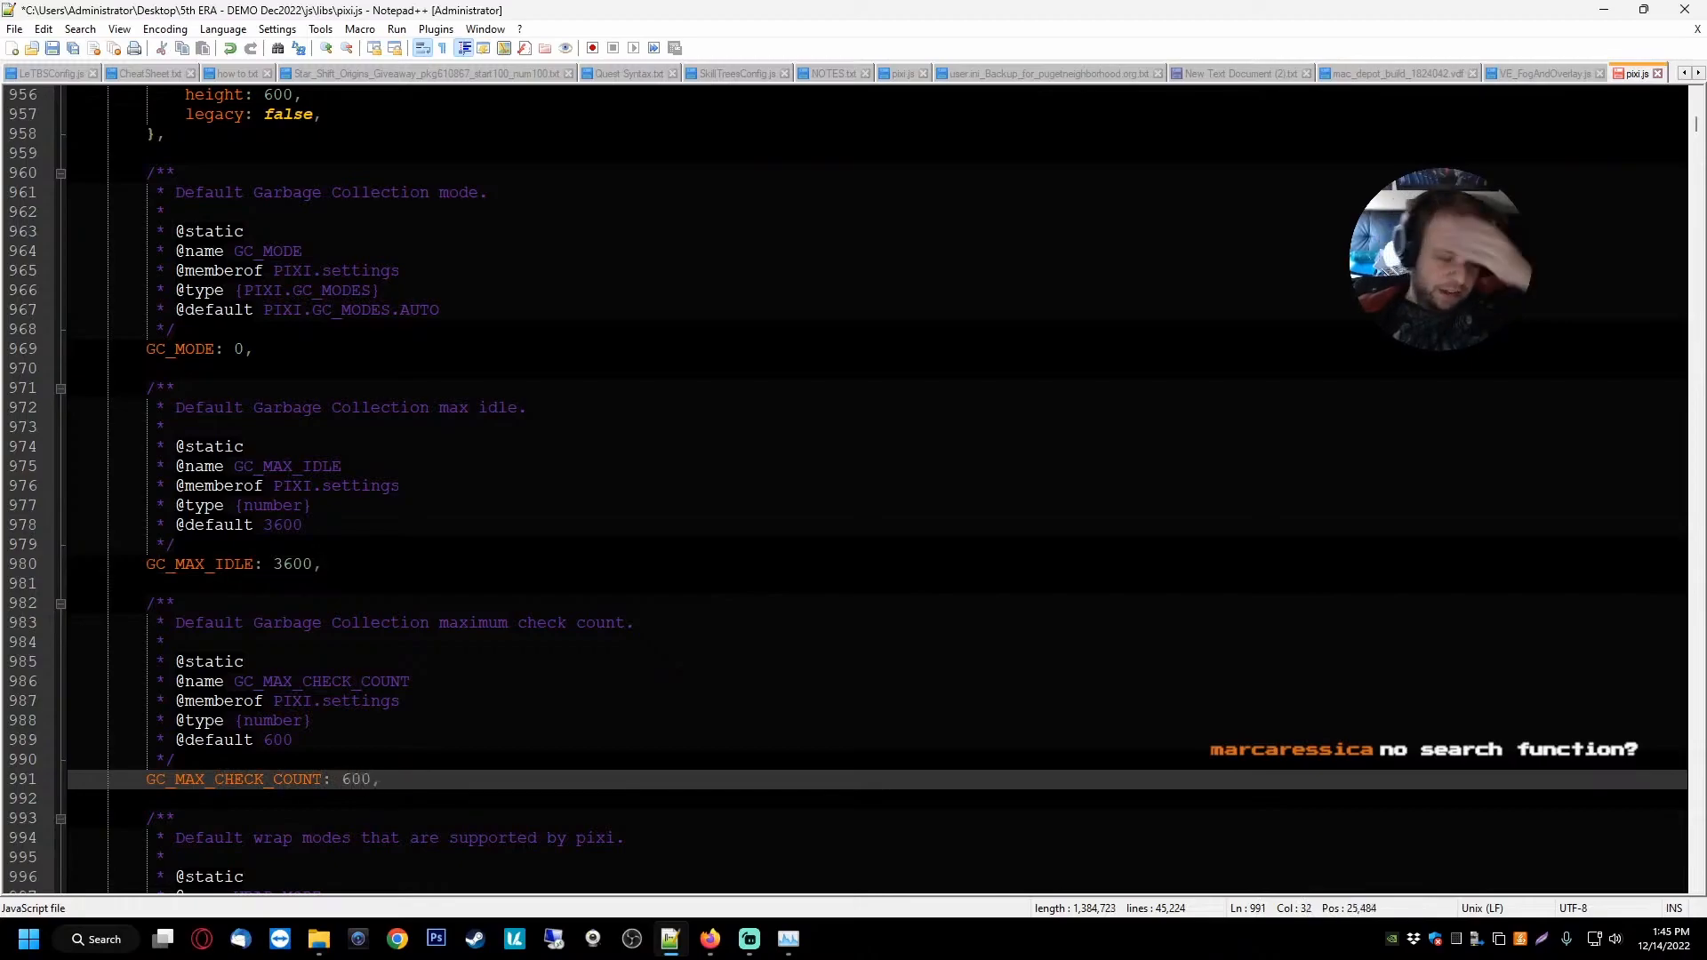
{"action": "scroll", "scroll_direction": "down", "scroll_amount": 3}
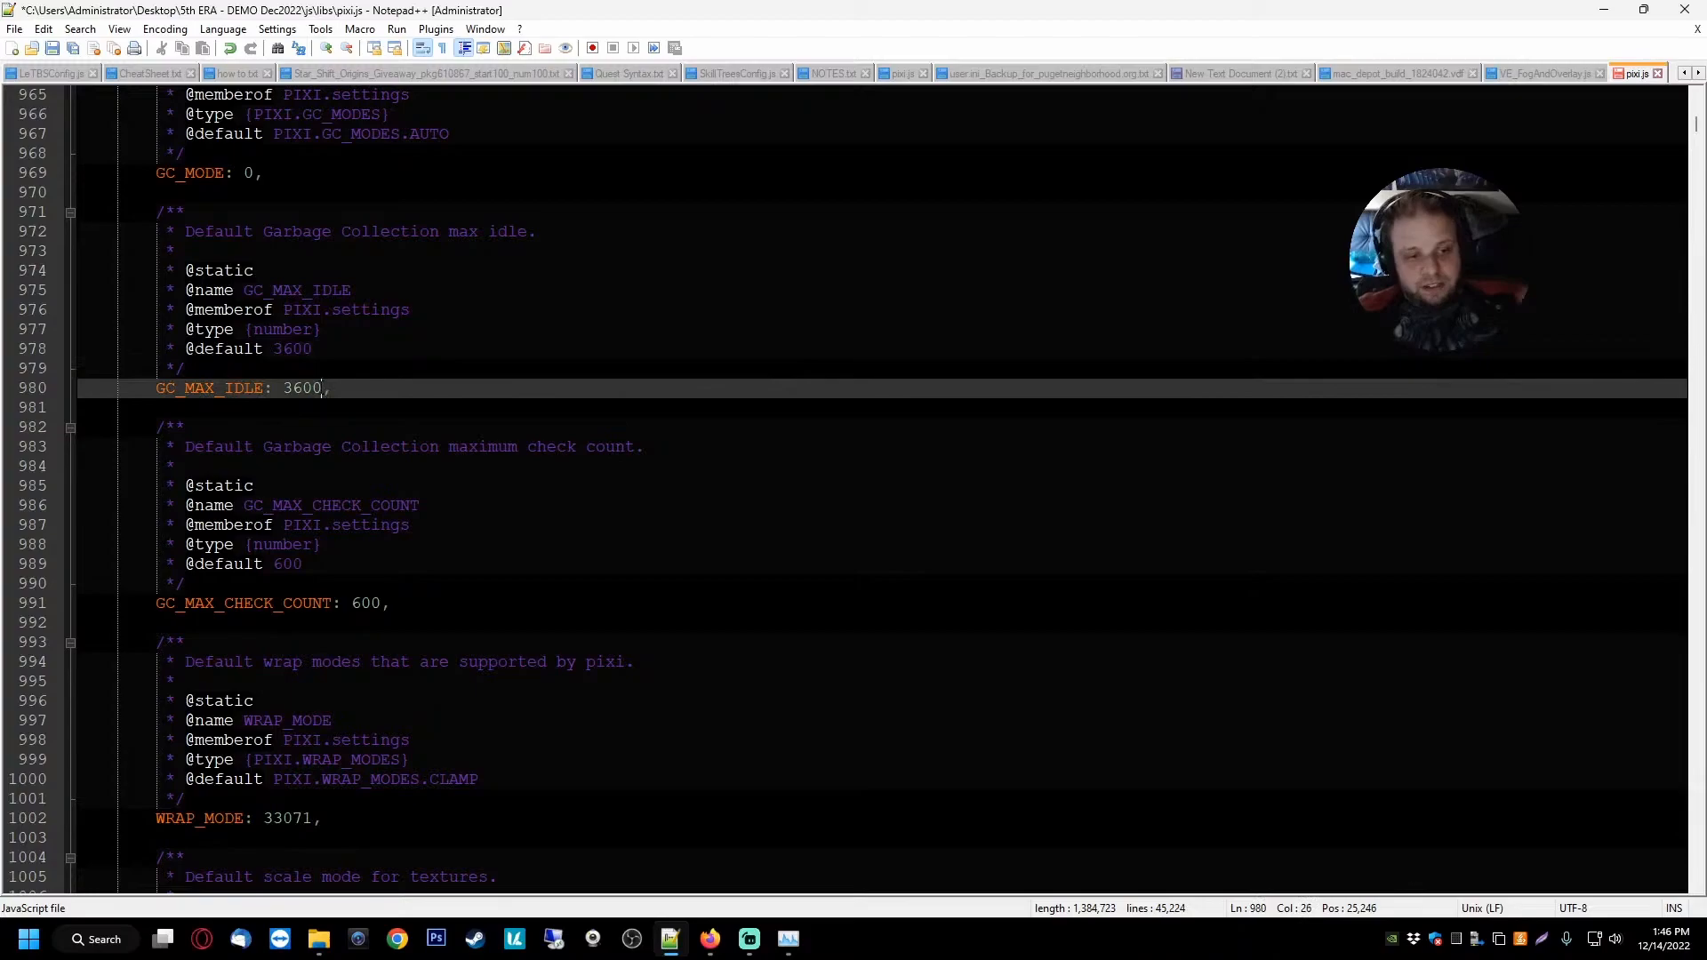
Re-enter 3600 as GC_MAX_IDLE, then switch to the 5th ERA demo folder in File Explorer
{"action": "double_click", "coordinate": [300, 388]}
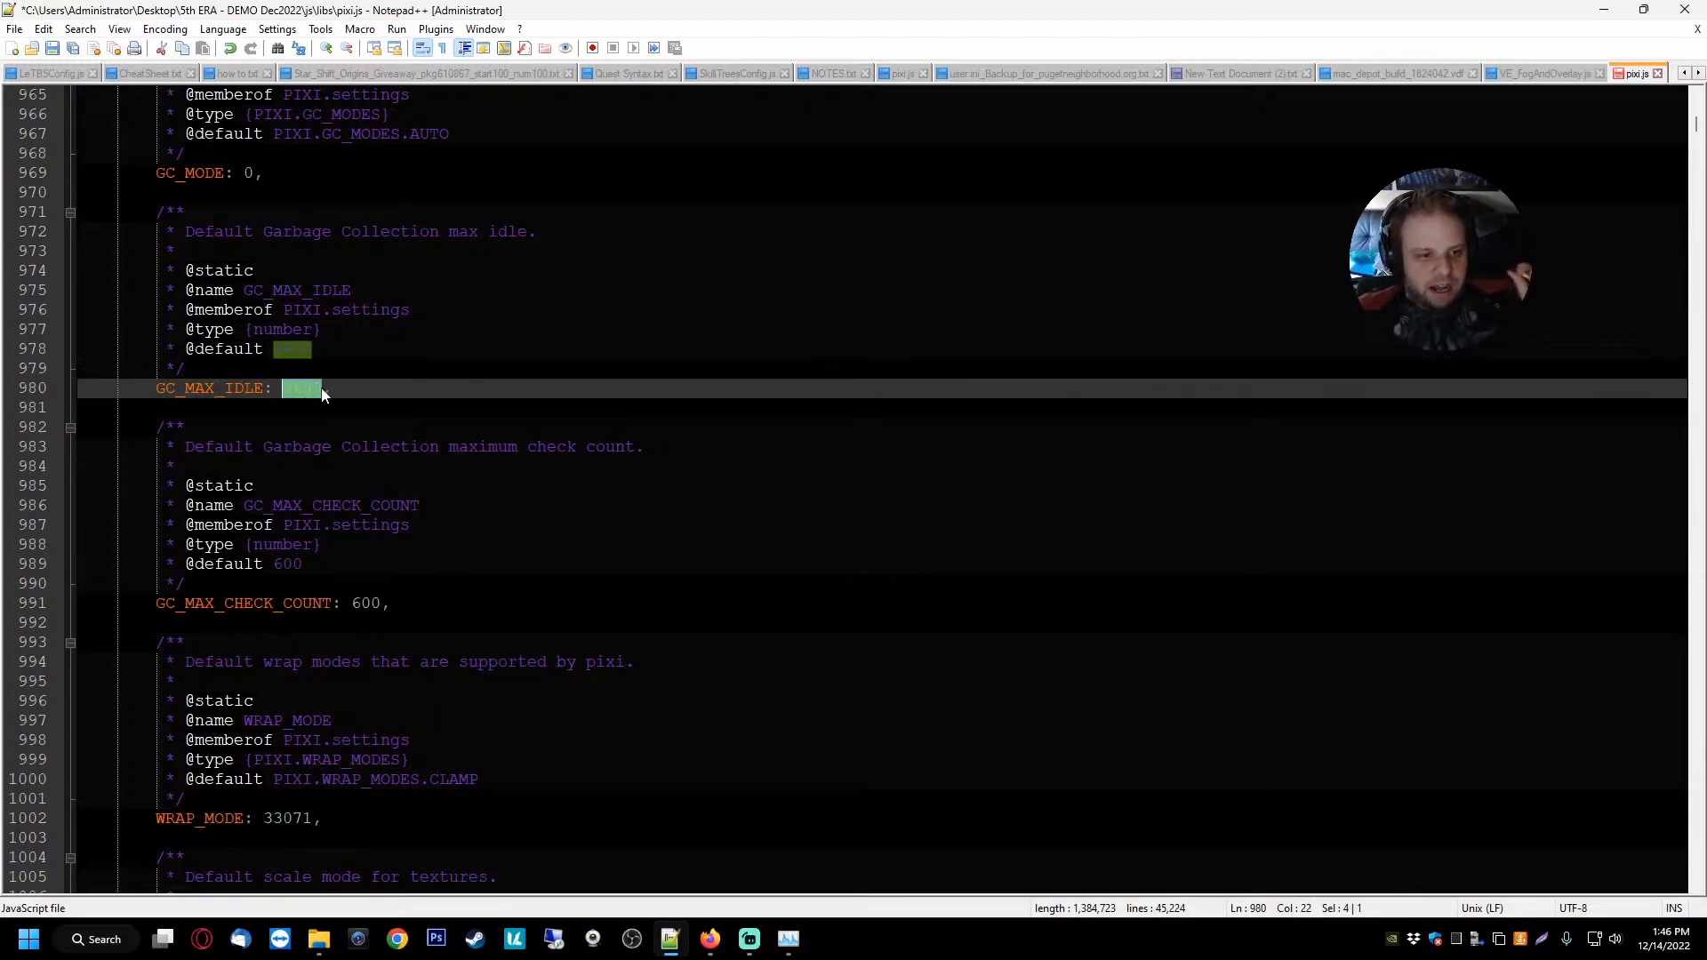
{"action": "type", "text": "3600"}
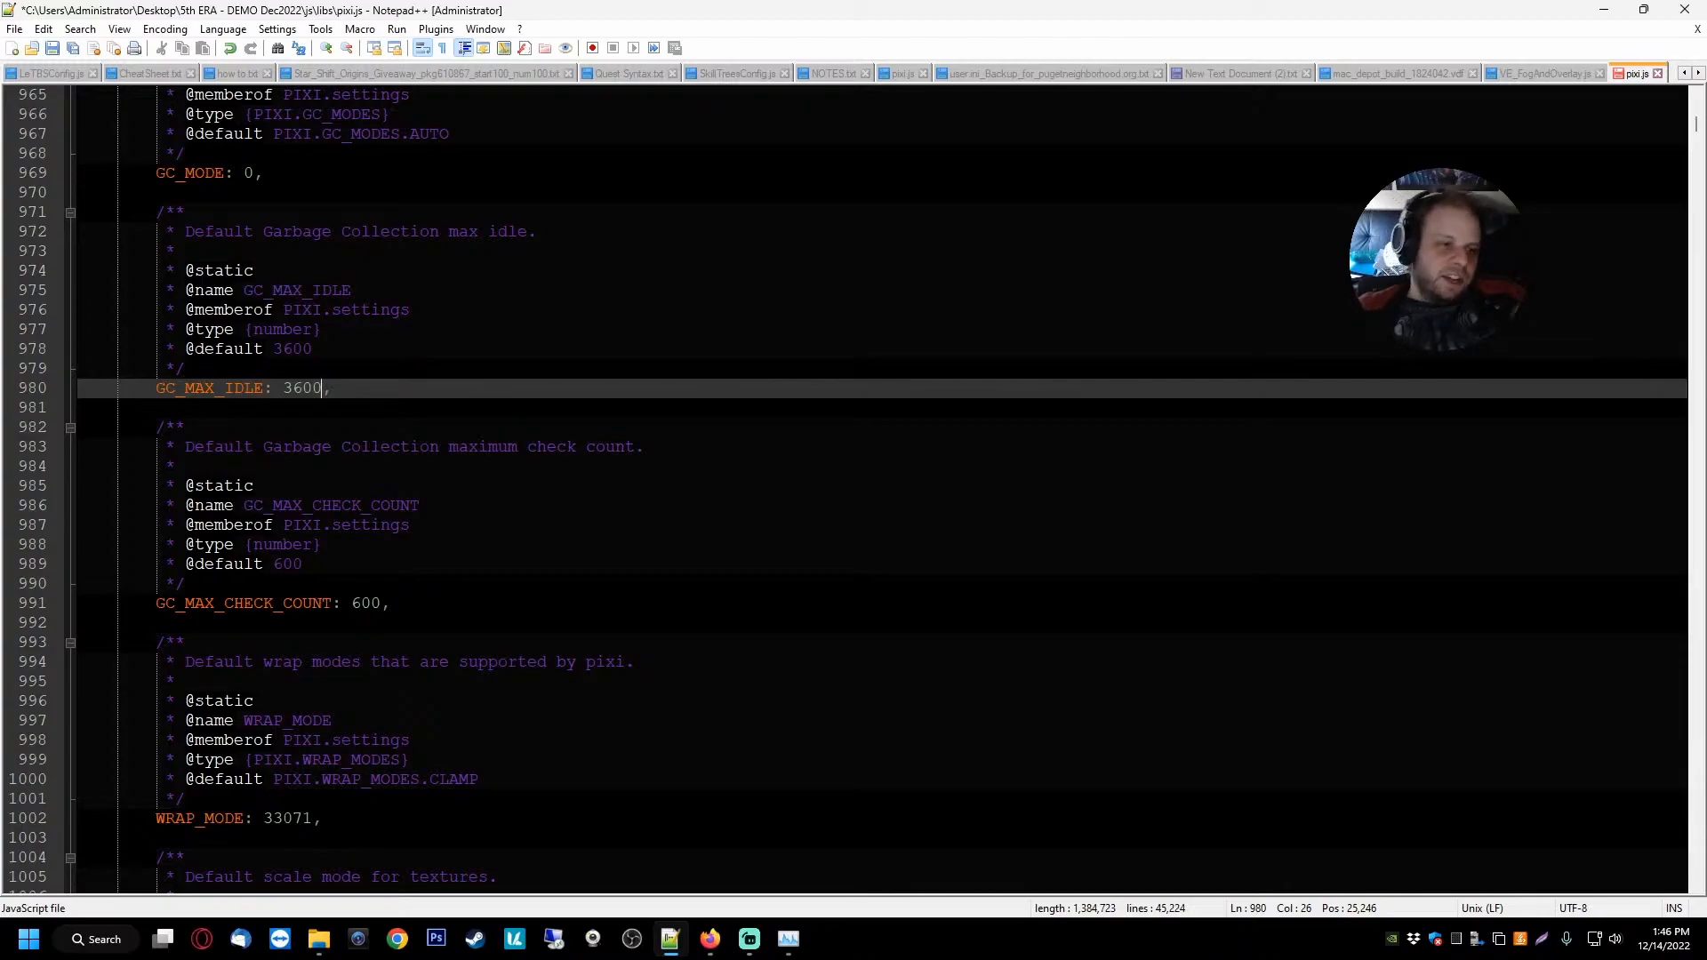
{"action": "double_click", "coordinate": [301, 388]}
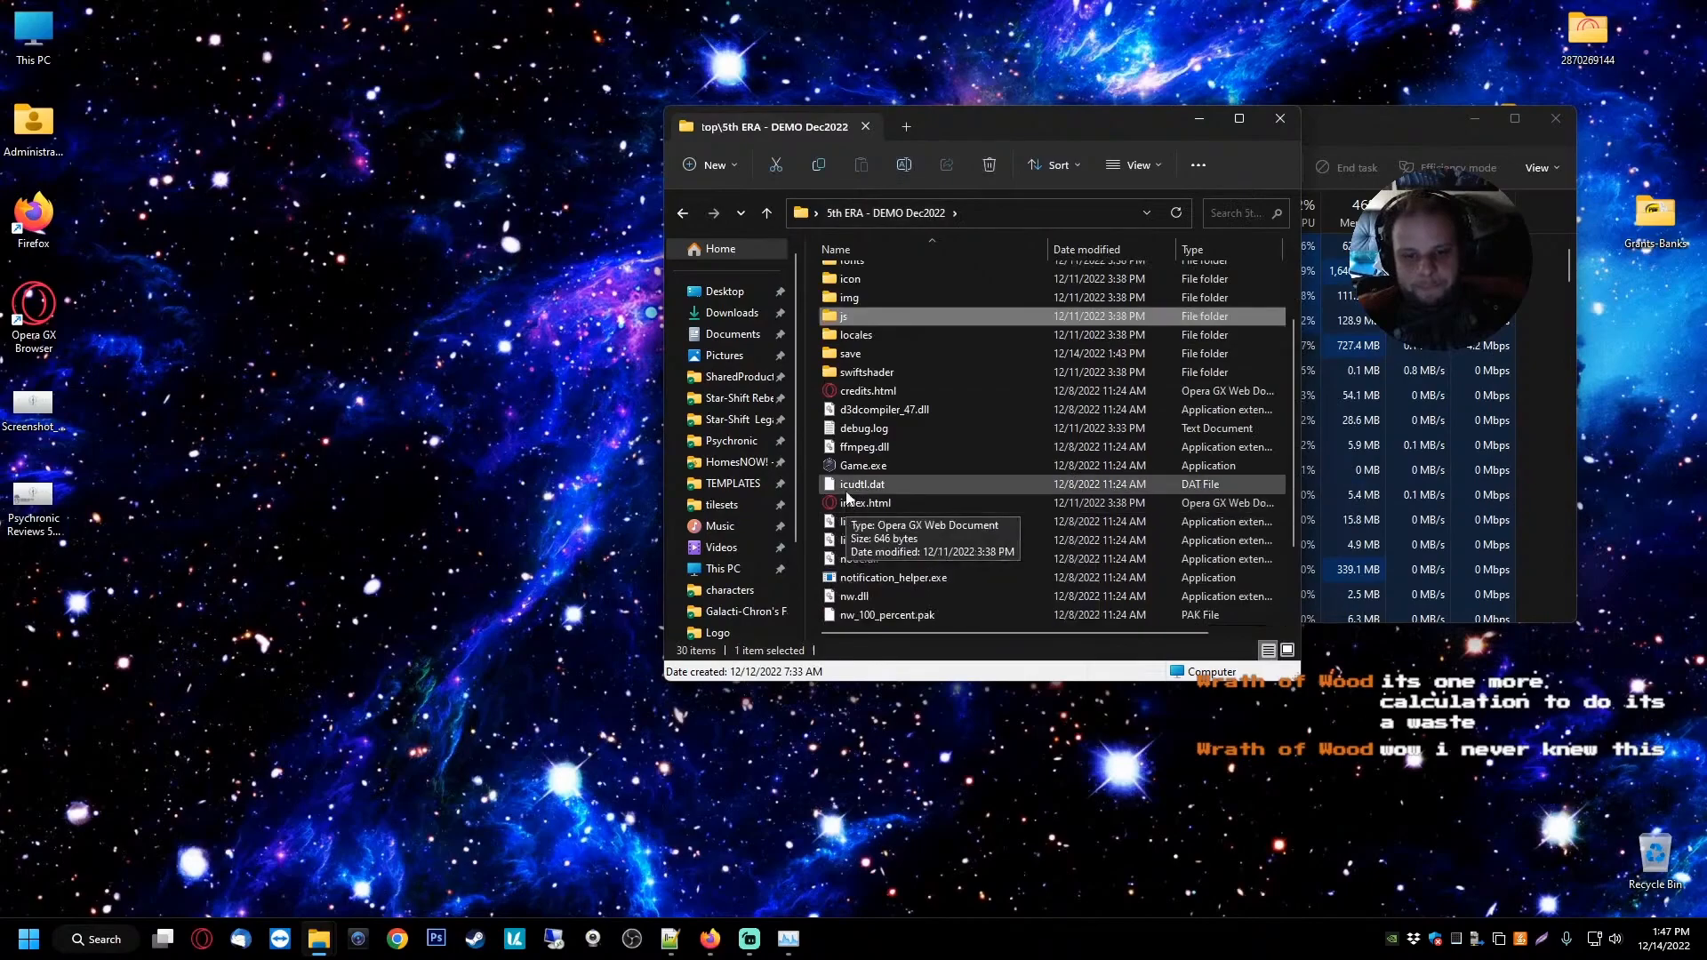
Relaunch the 5th ERA demo executable and choose Continue to list the saved Chapter 1 games
{"action": "double_click", "coordinate": [863, 465]}
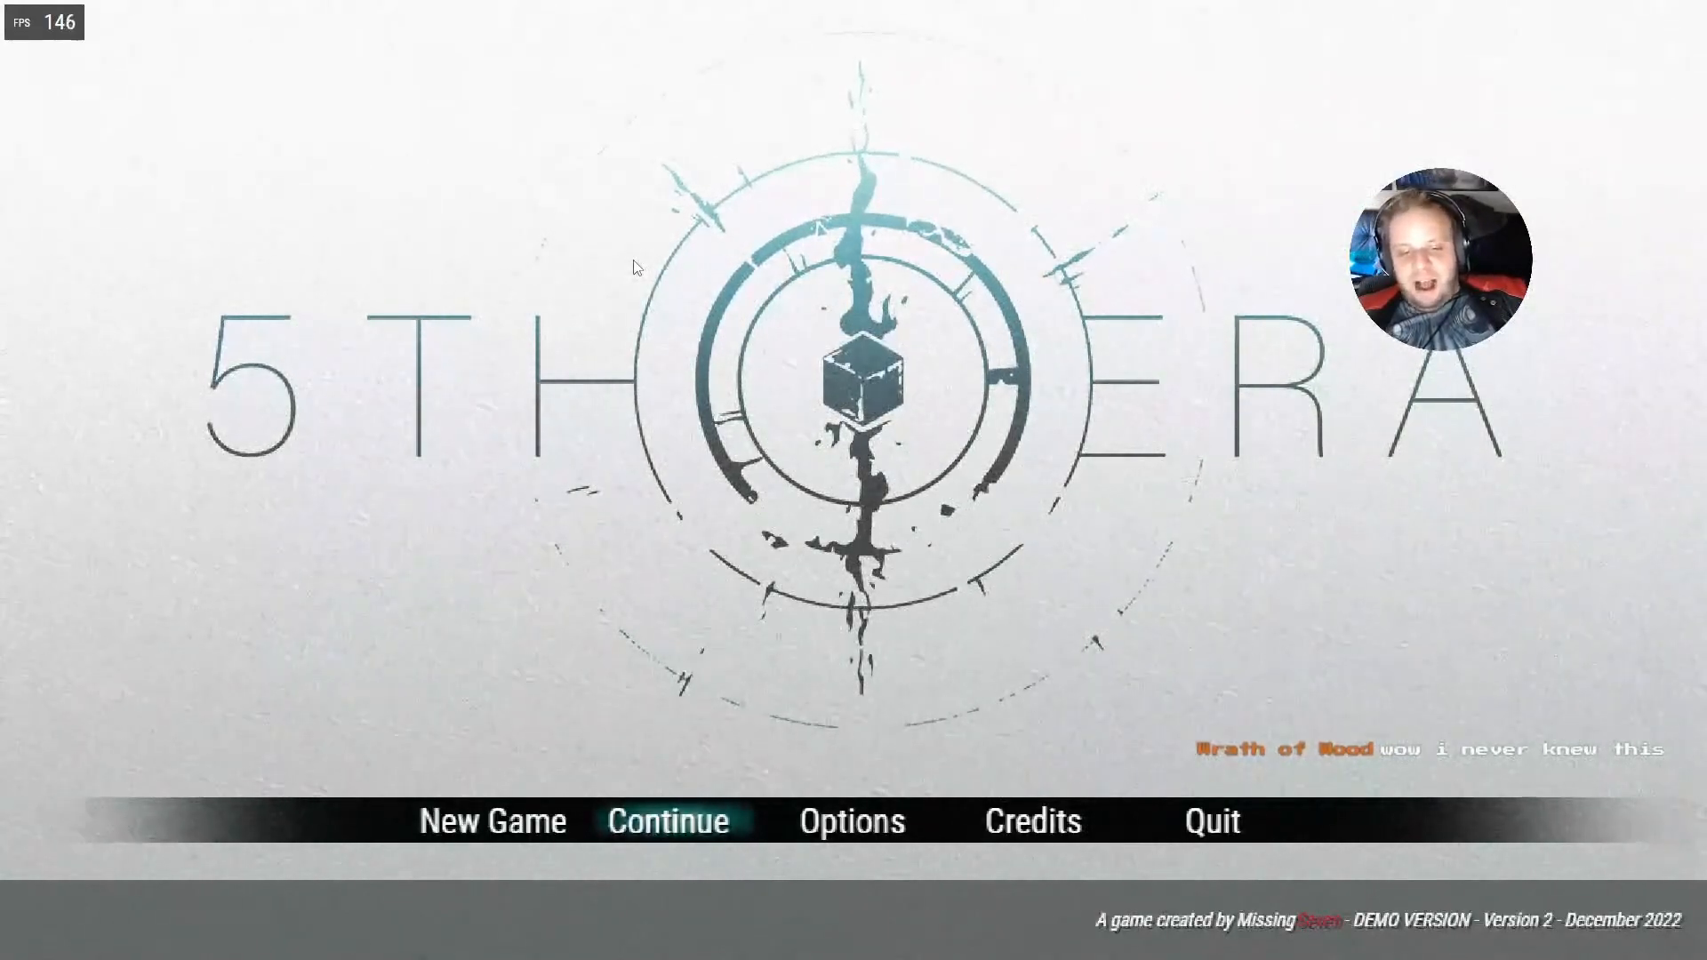
{"action": "left_click", "coordinate": [669, 820]}
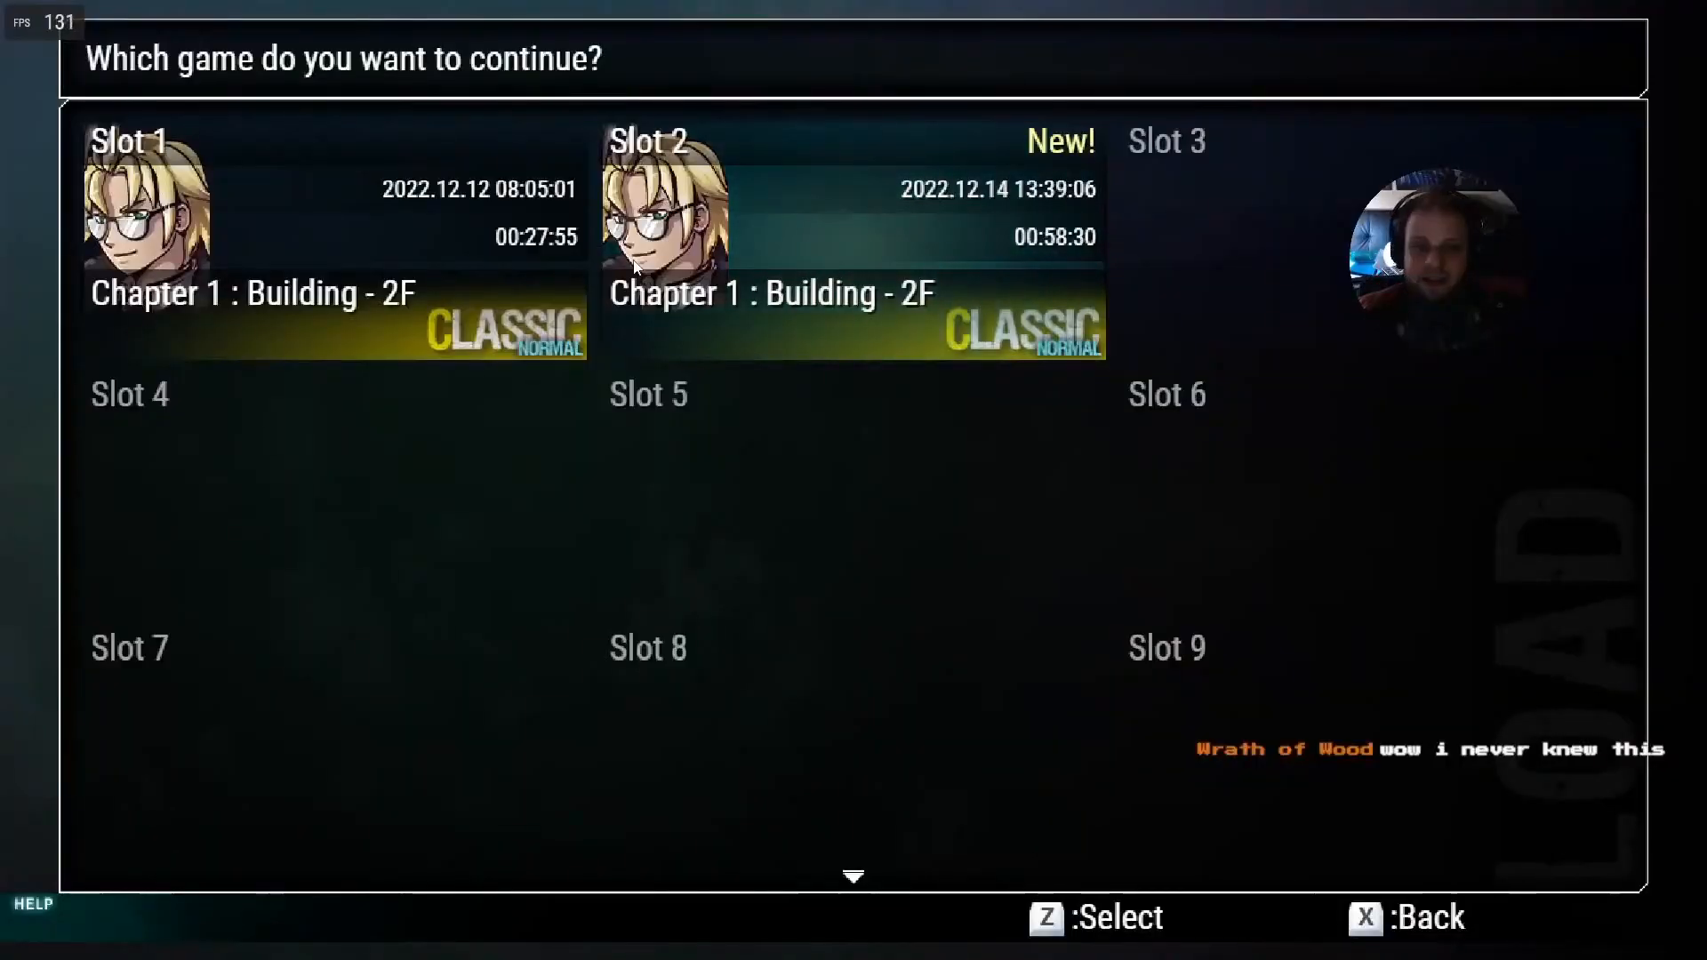